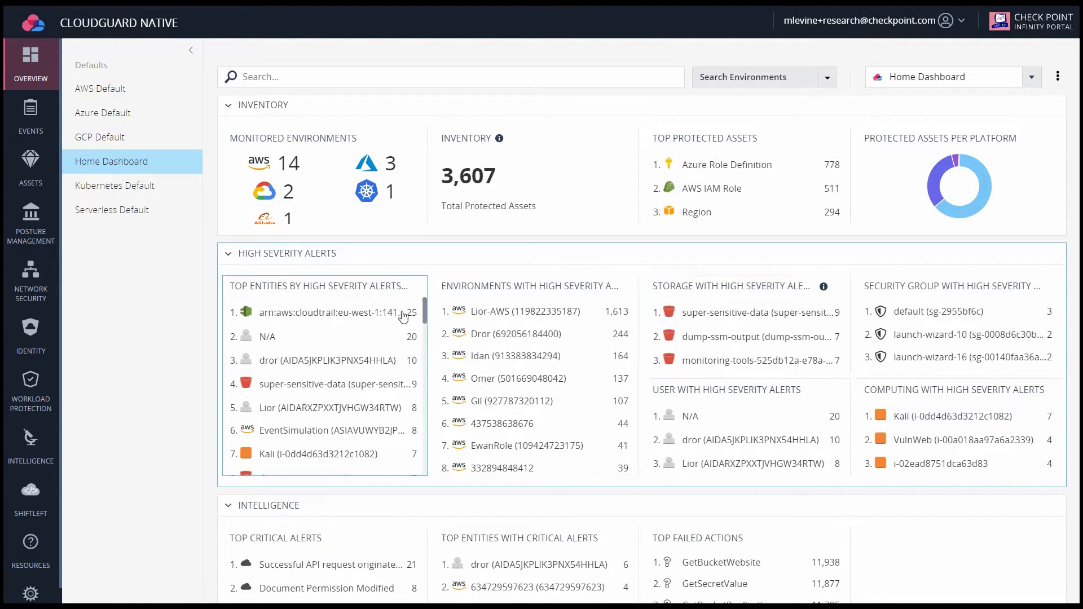
# Go to Identity's Activity Explorer to graph identities against their target assets
pyautogui.click(30, 446)
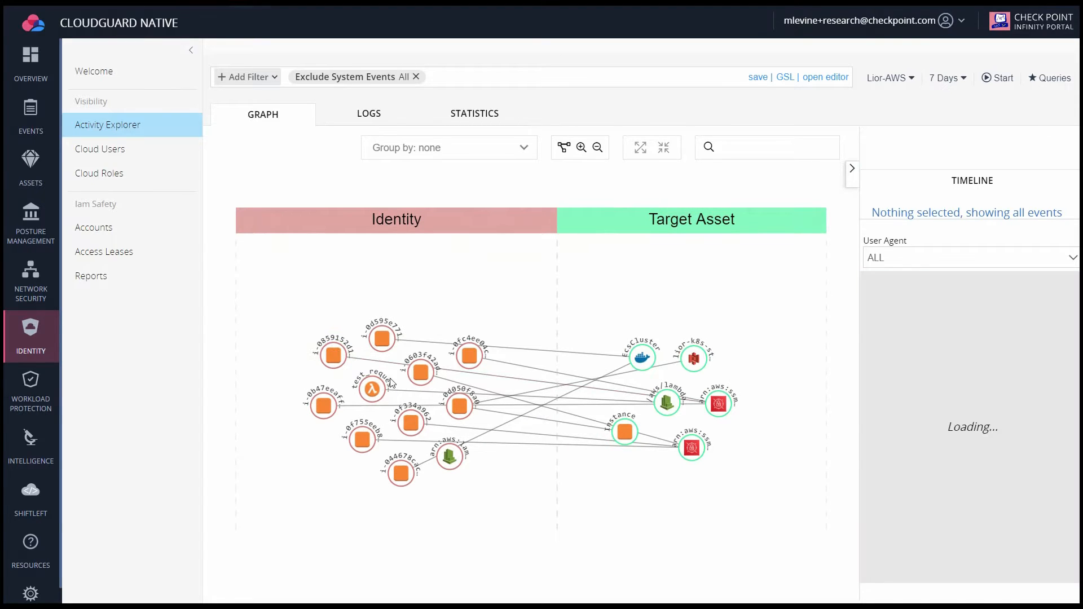
# Isolate the ssm asset, the lambda log group and instance i-0b47eeaff1455da63 to inspect their connections
pyautogui.click(692, 447)
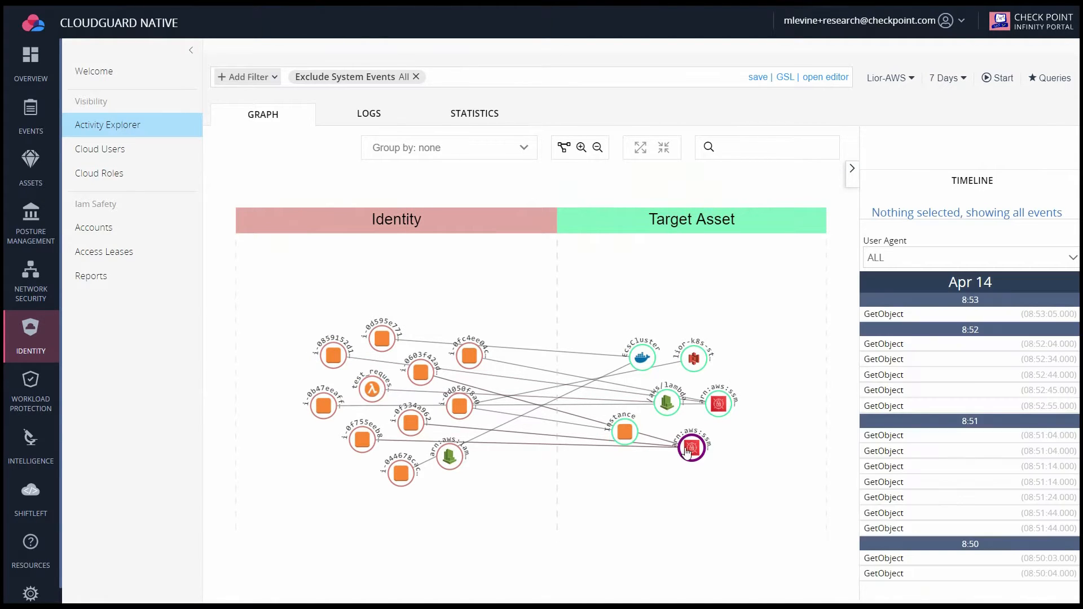
pyautogui.click(690, 448)
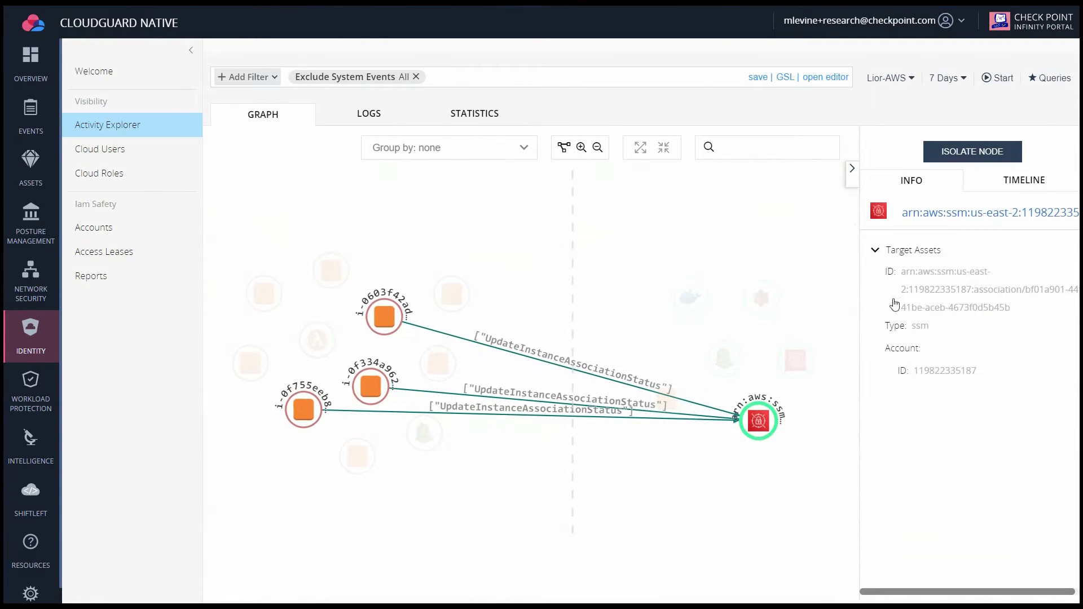
pyautogui.click(1023, 180)
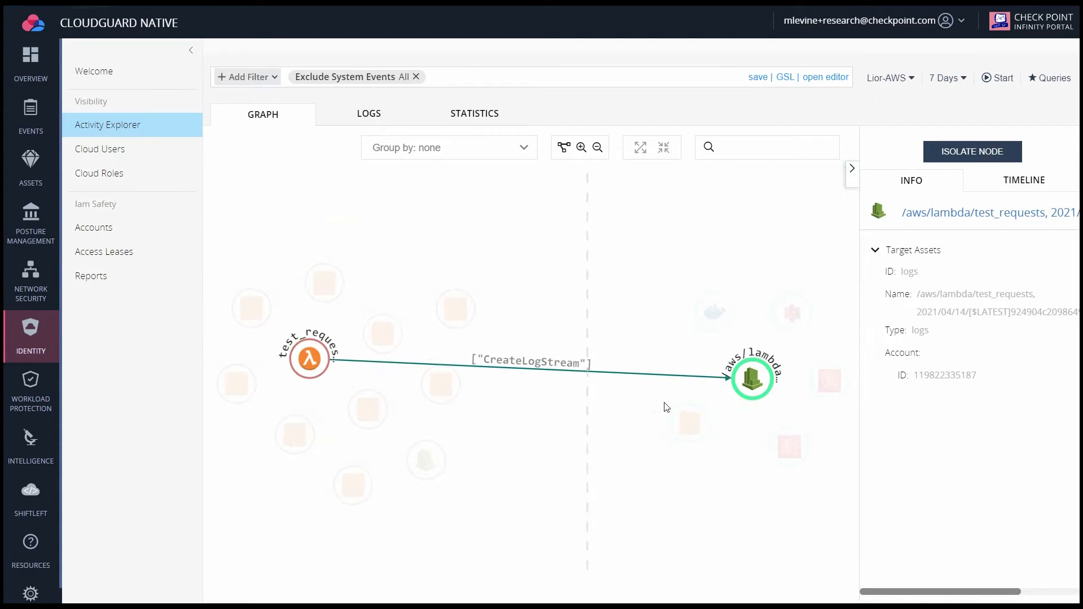
pyautogui.click(1023, 180)
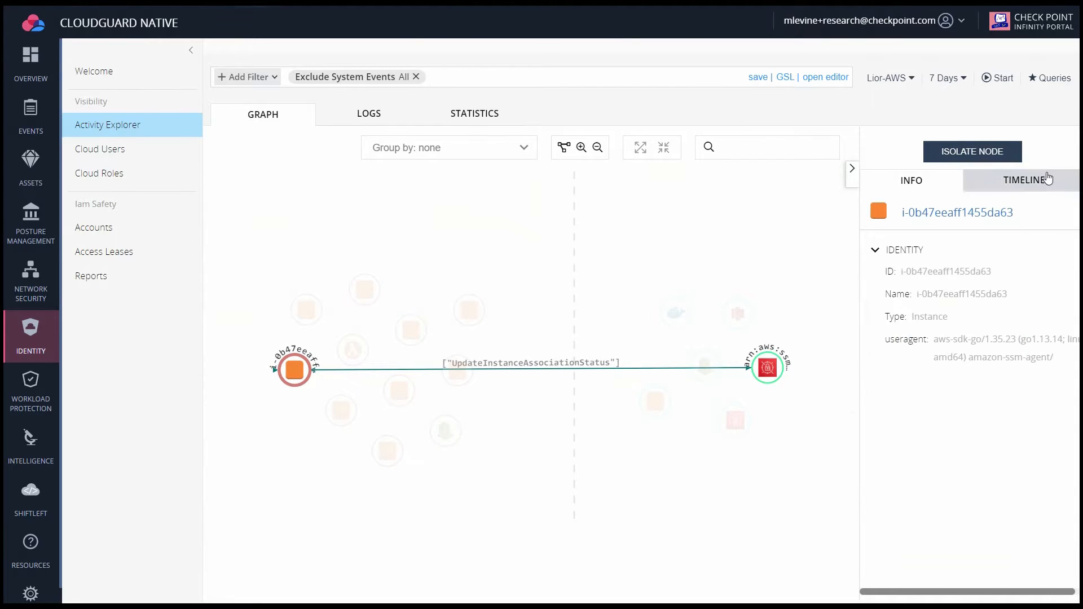
# Review the instance's event timeline, then bring up the predefined Dome9 query list
pyautogui.click(1026, 181)
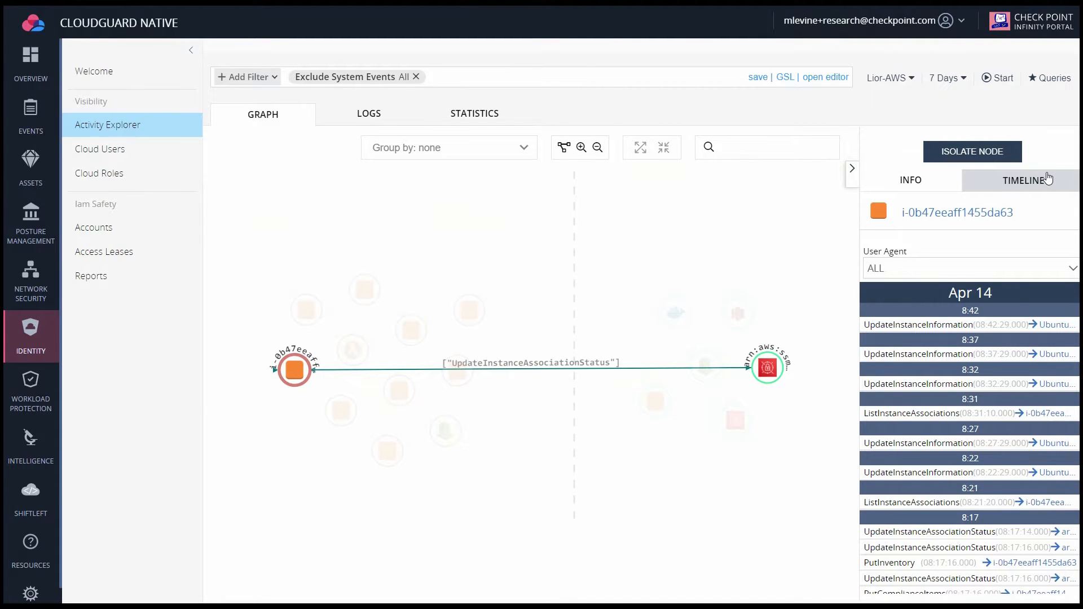
pyautogui.moveTo(930, 397)
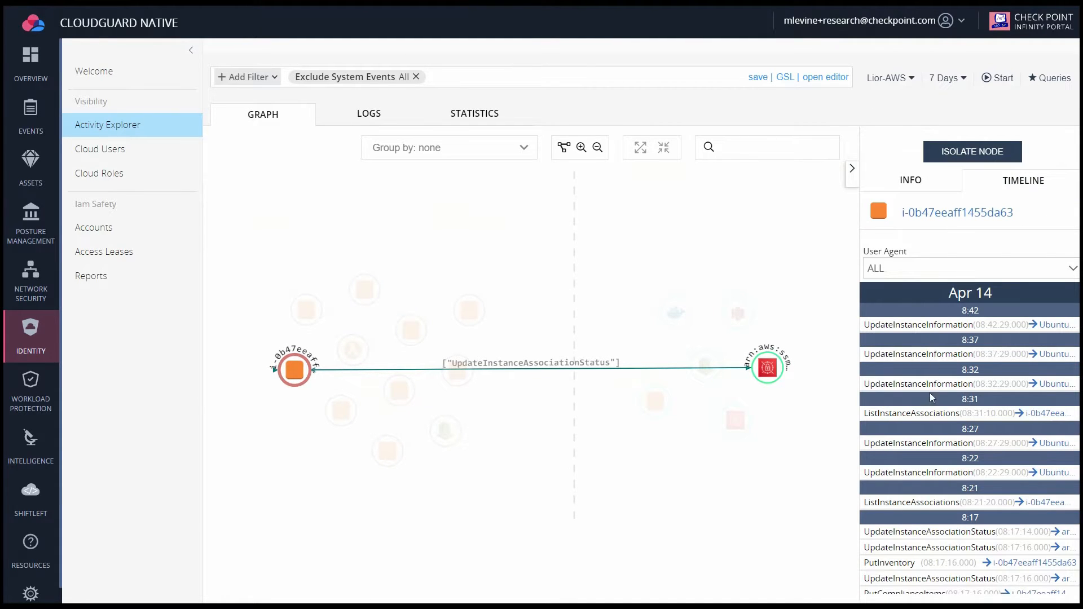
pyautogui.scroll(-3)
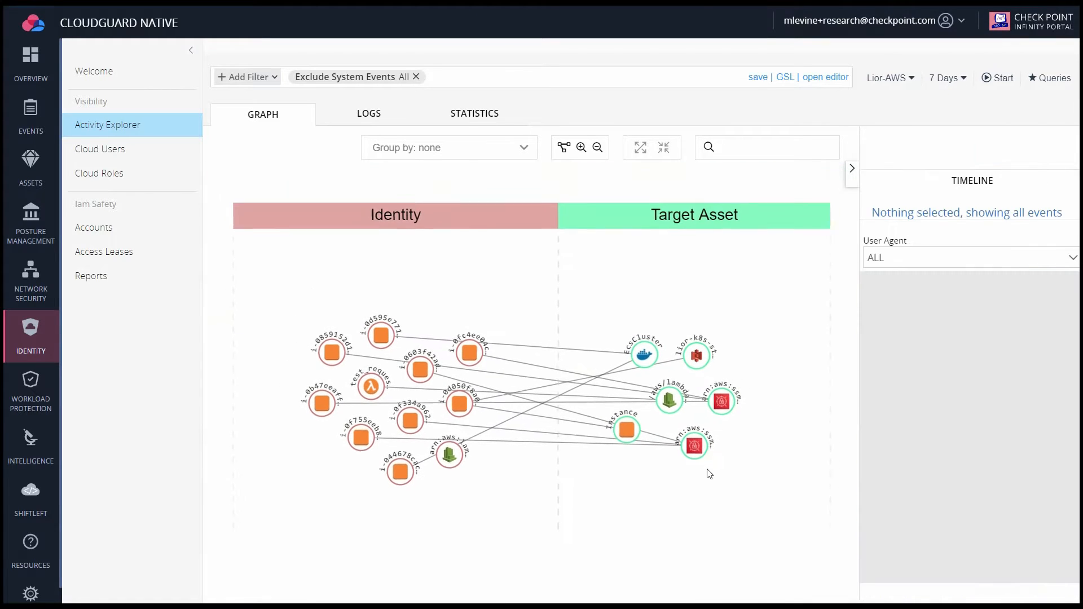
pyautogui.click(1049, 78)
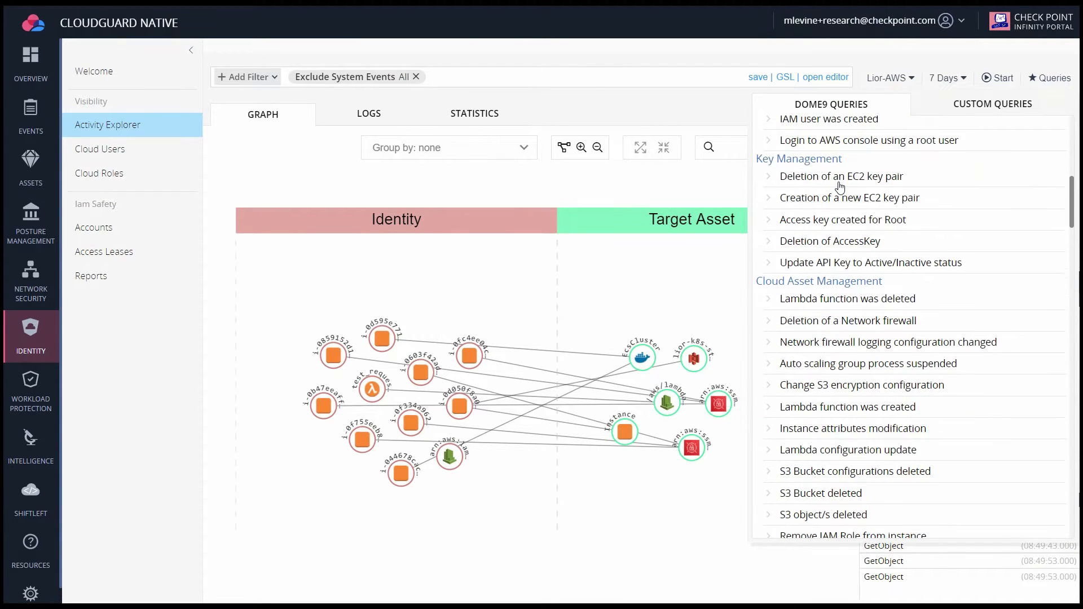
# Run the DeleteBucket query, inspect bucket bucketsimulation-scvampmr, and load the query into the GSL editor
pyautogui.scroll(-3)
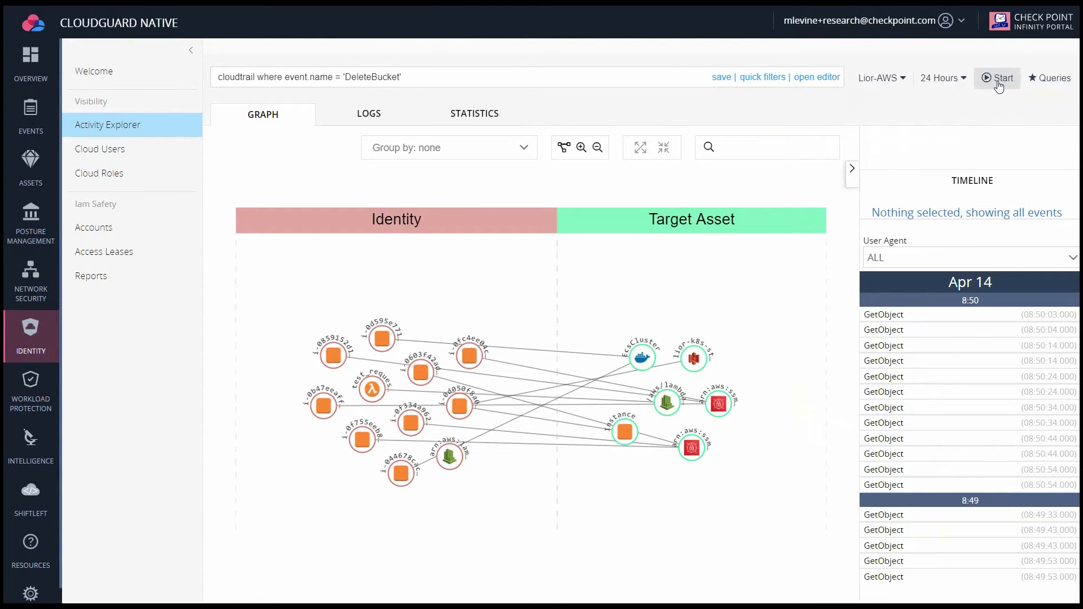
pyautogui.click(996, 78)
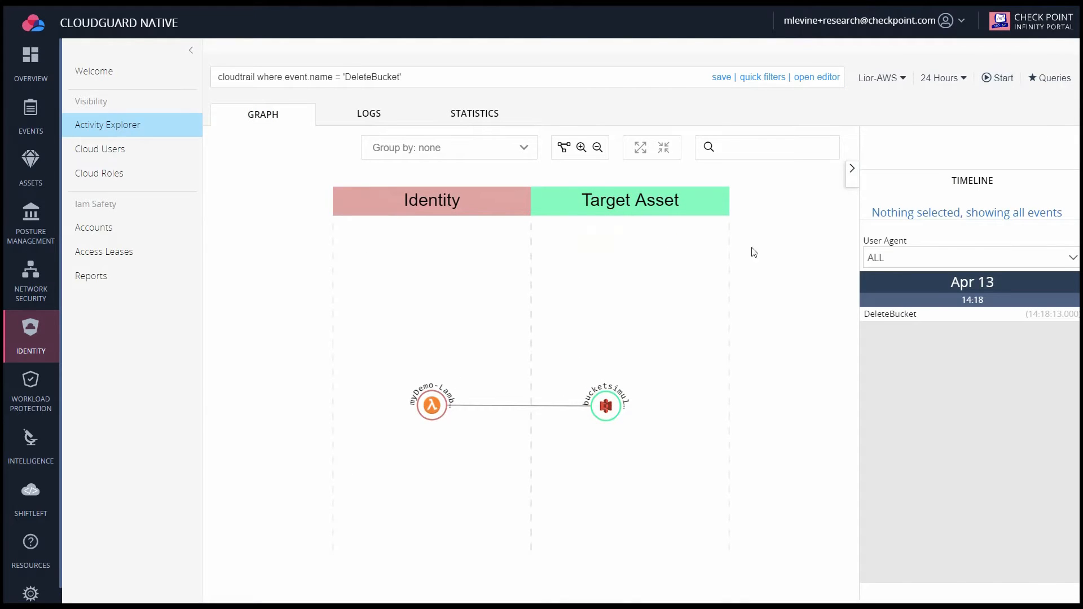
pyautogui.click(605, 405)
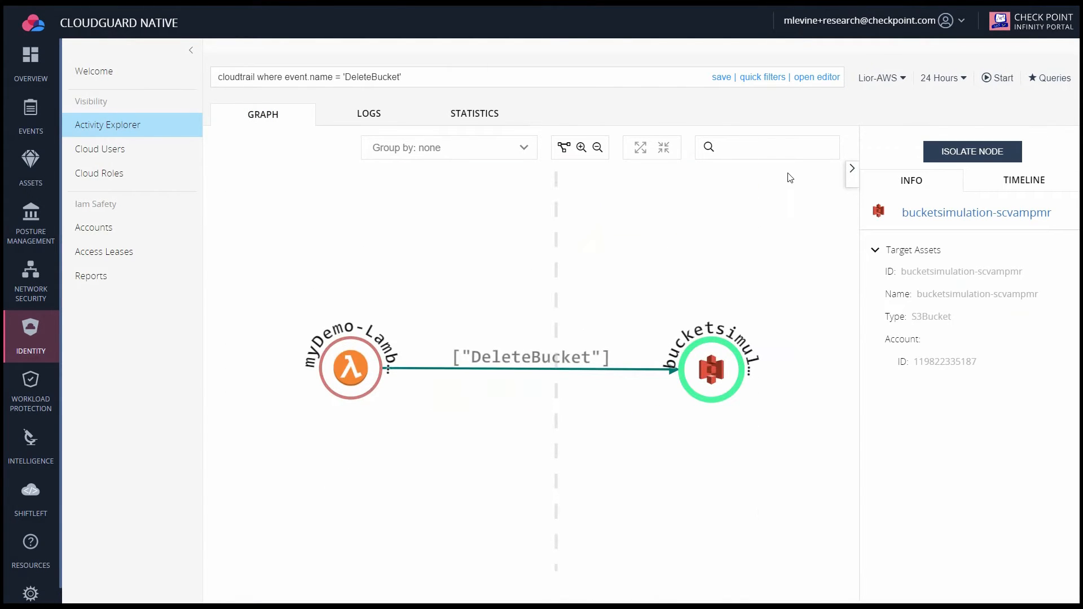
pyautogui.click(816, 76)
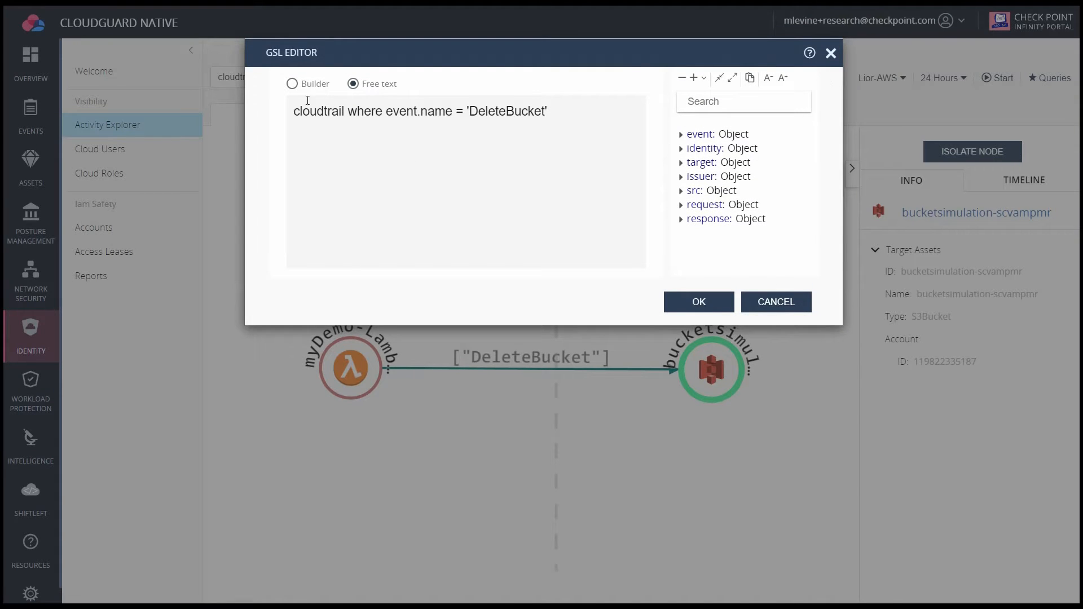
# Switch the editor to Builder, discard the free-text query, and return to the Intelligence welcome page
pyautogui.click(292, 84)
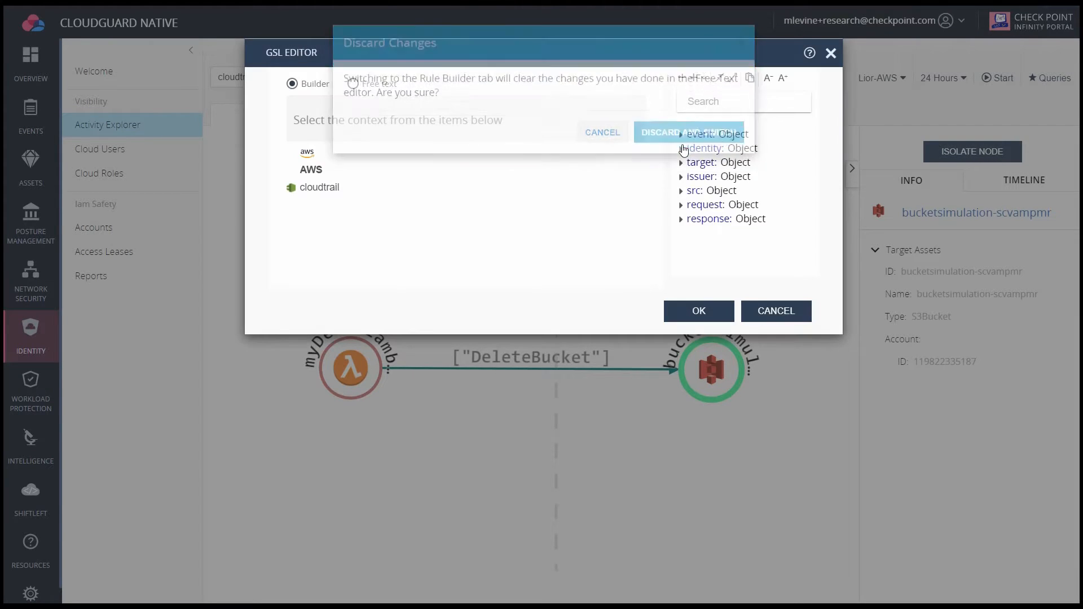
pyautogui.click(658, 132)
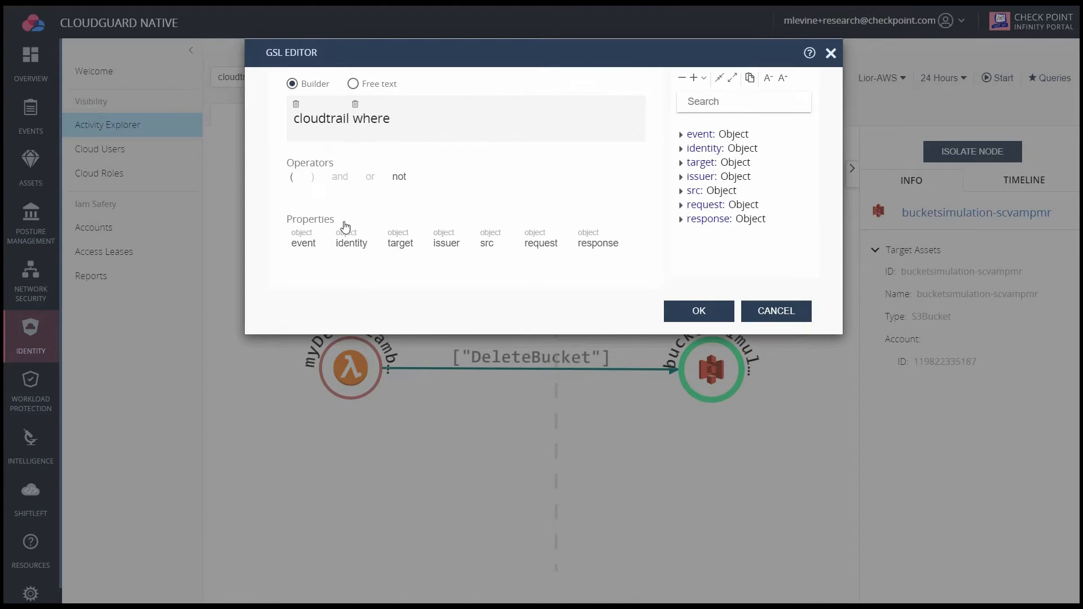
pyautogui.click(351, 237)
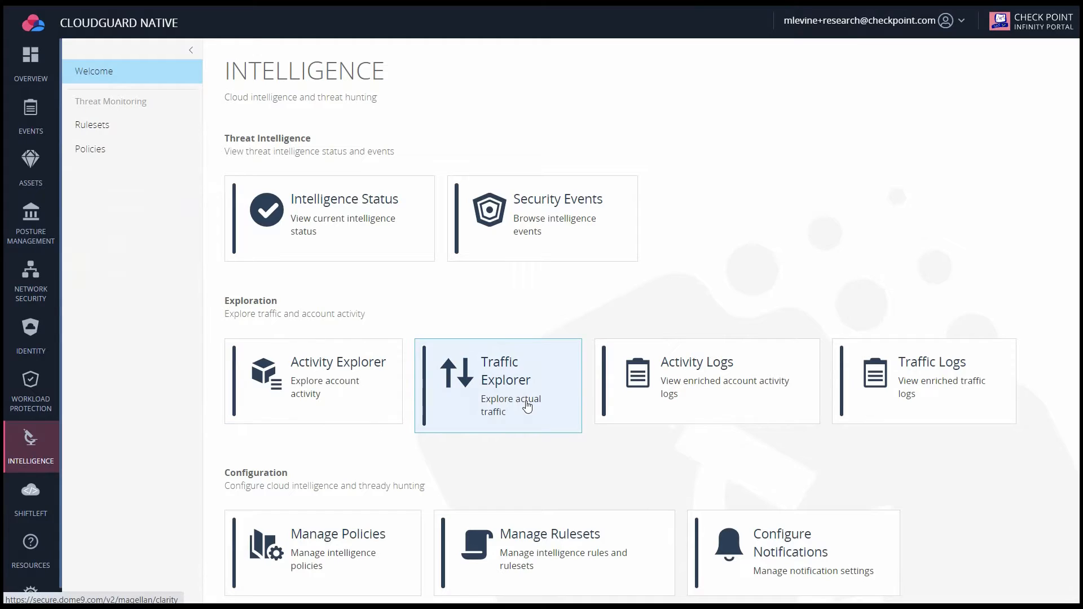
# In Traffic Explorer, inspect a NAT gateway's connections and timeline, then list the predefined traffic queries
pyautogui.click(497, 384)
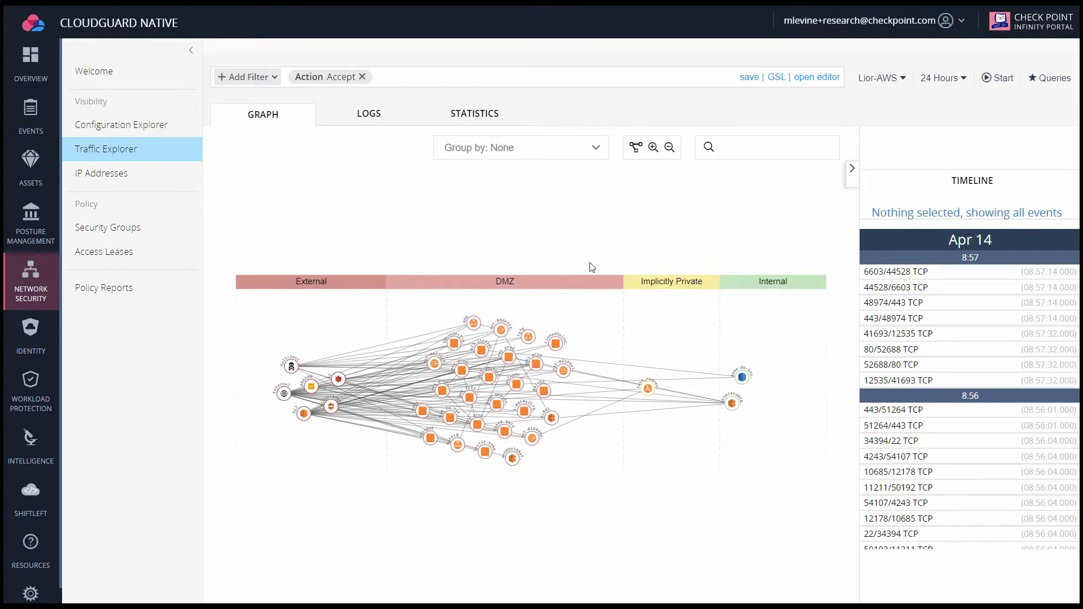
pyautogui.moveTo(790, 262)
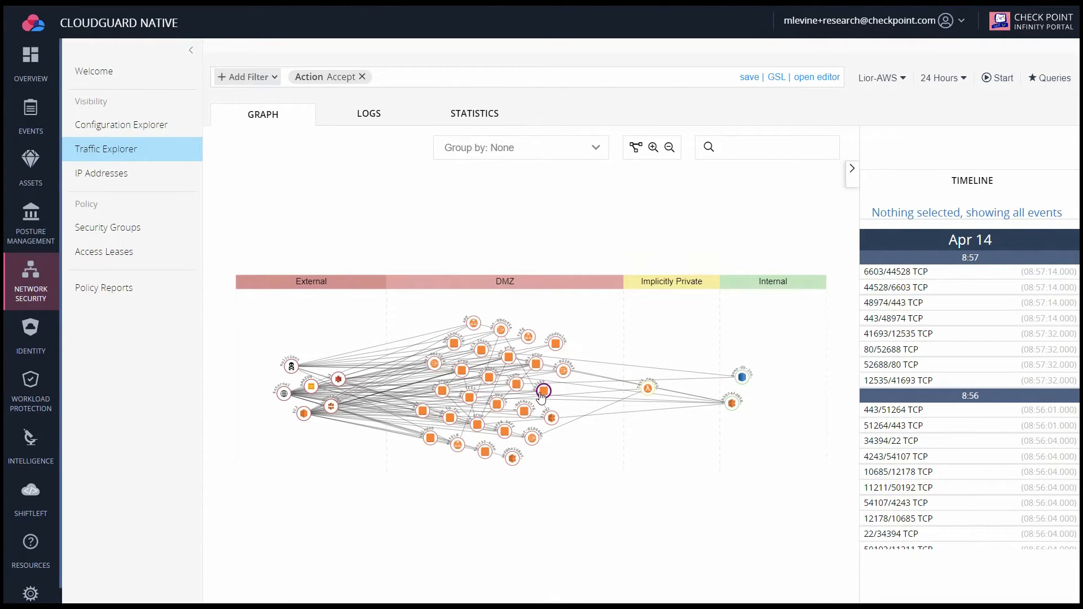
pyautogui.click(543, 390)
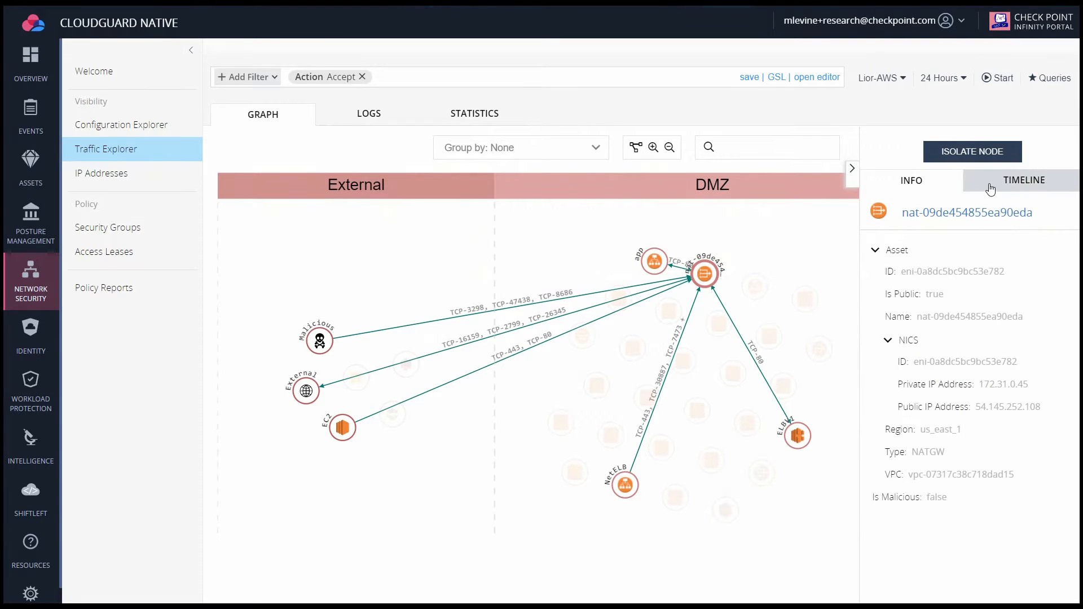
pyautogui.click(1024, 180)
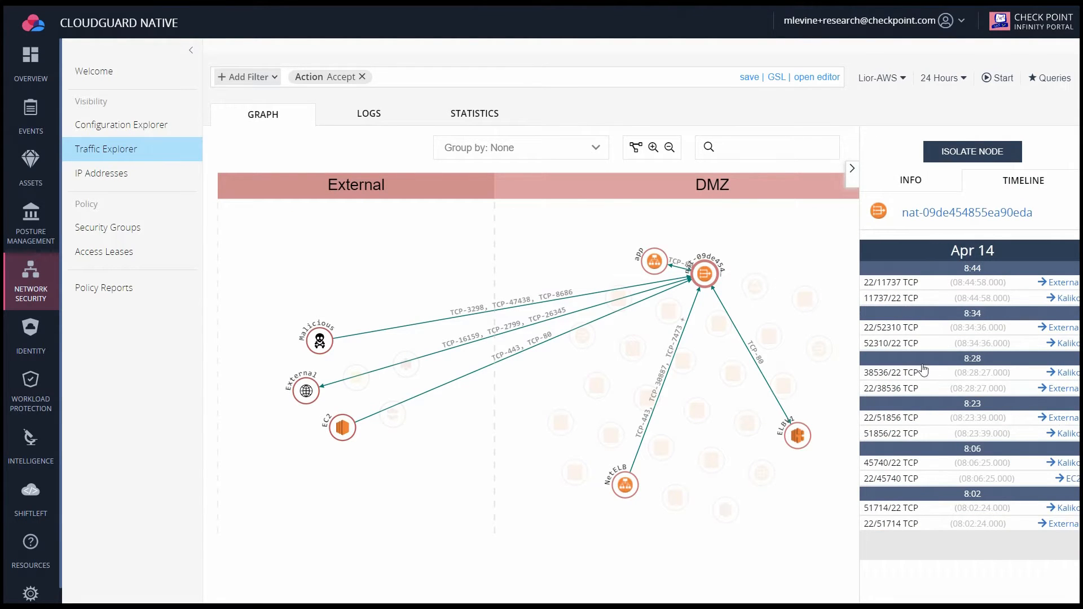
pyautogui.moveTo(938, 459)
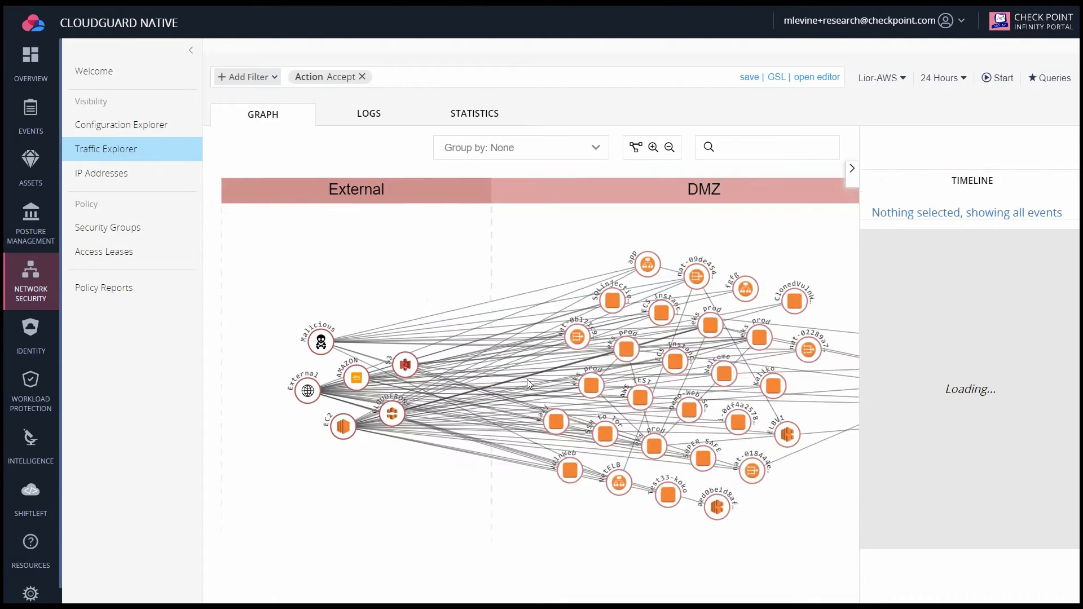
pyautogui.click(1048, 77)
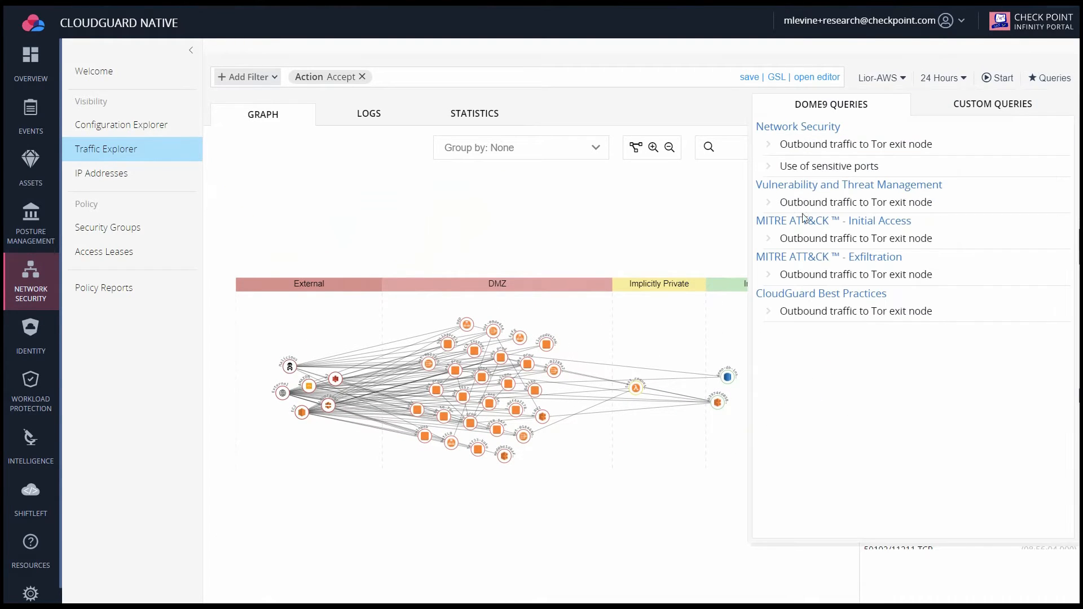
pyautogui.moveTo(857, 311)
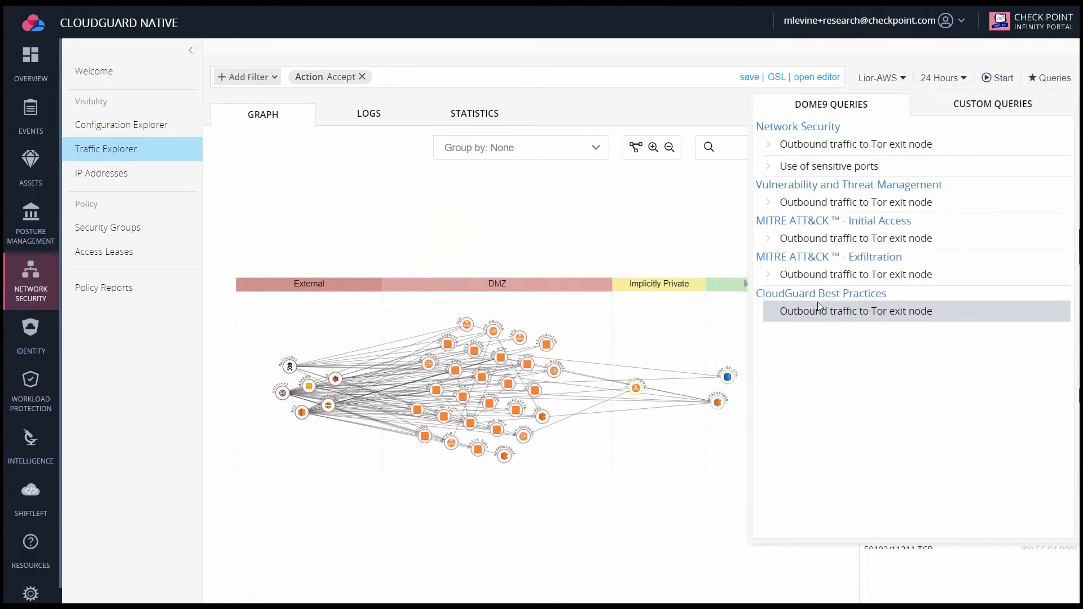
# Run 'Outbound traffic to Tor exit node' over 7 days and view the malicious traffic as log entries
pyautogui.click(817, 77)
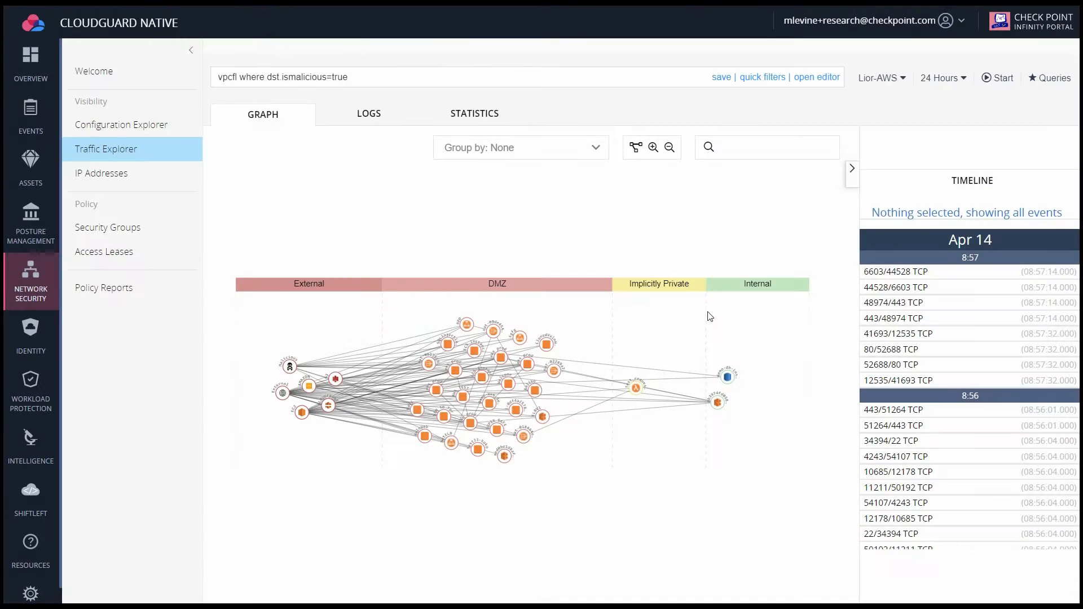
pyautogui.click(942, 78)
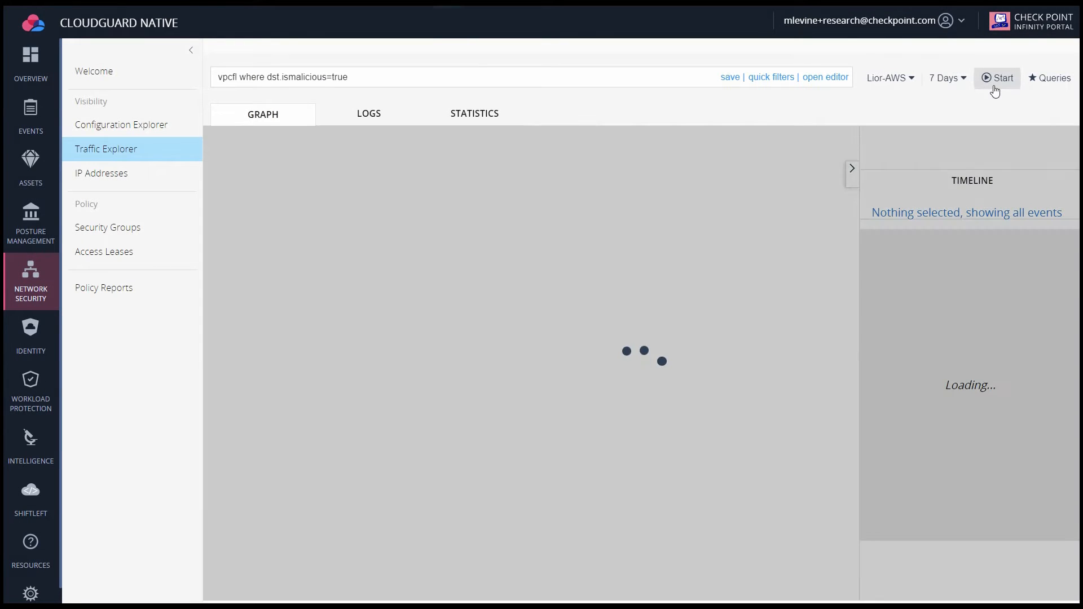
pyautogui.click(1001, 77)
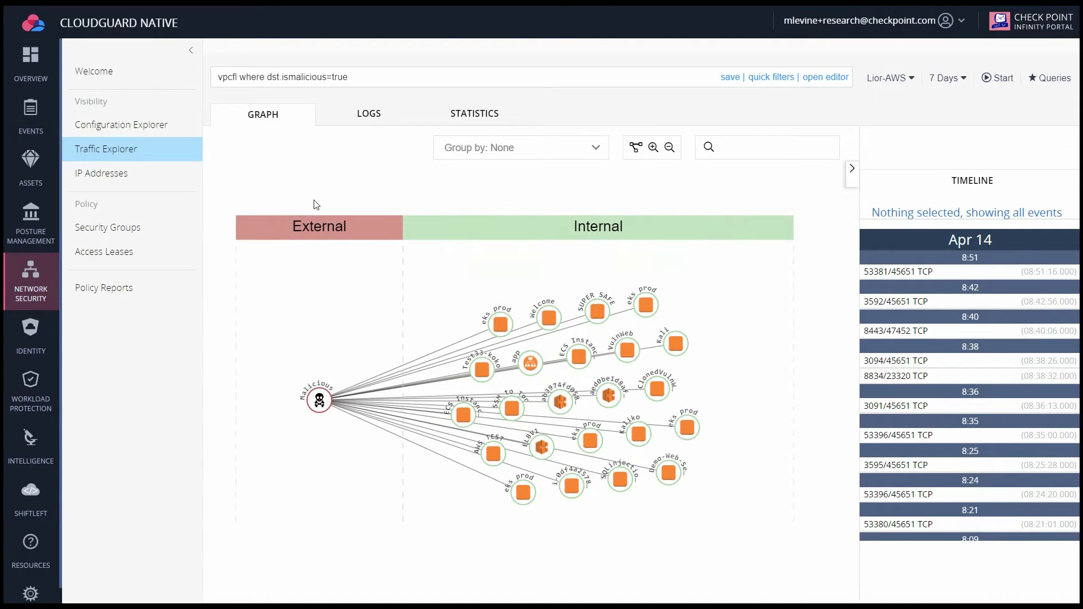
pyautogui.click(368, 113)
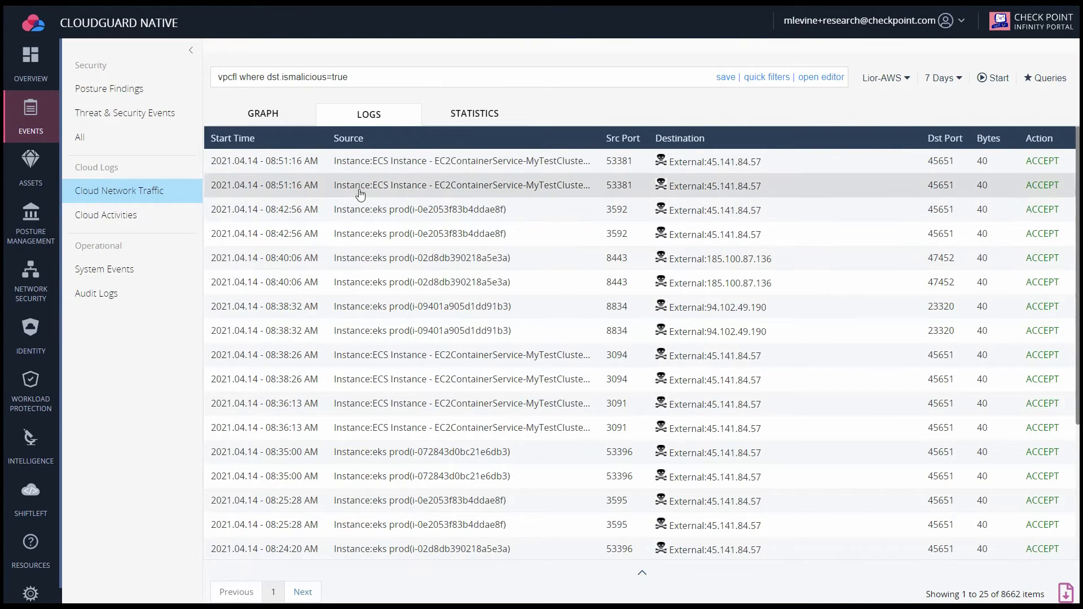
# Inspect the connection to 45.141.84.57, then view hourly trend and accept/reject statistics for the traffic
pyautogui.click(420, 210)
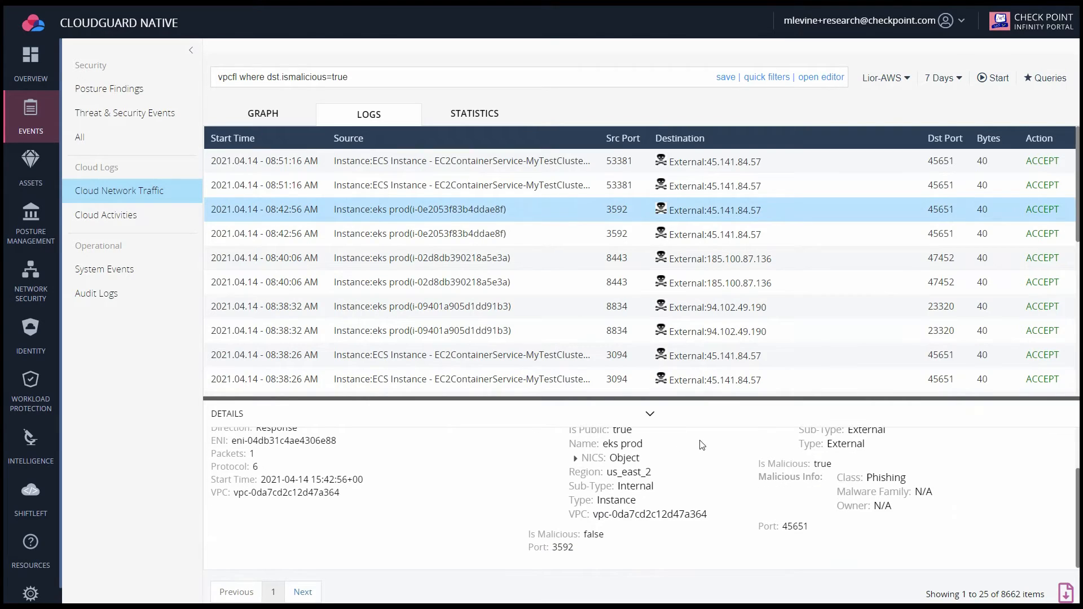
pyautogui.click(475, 114)
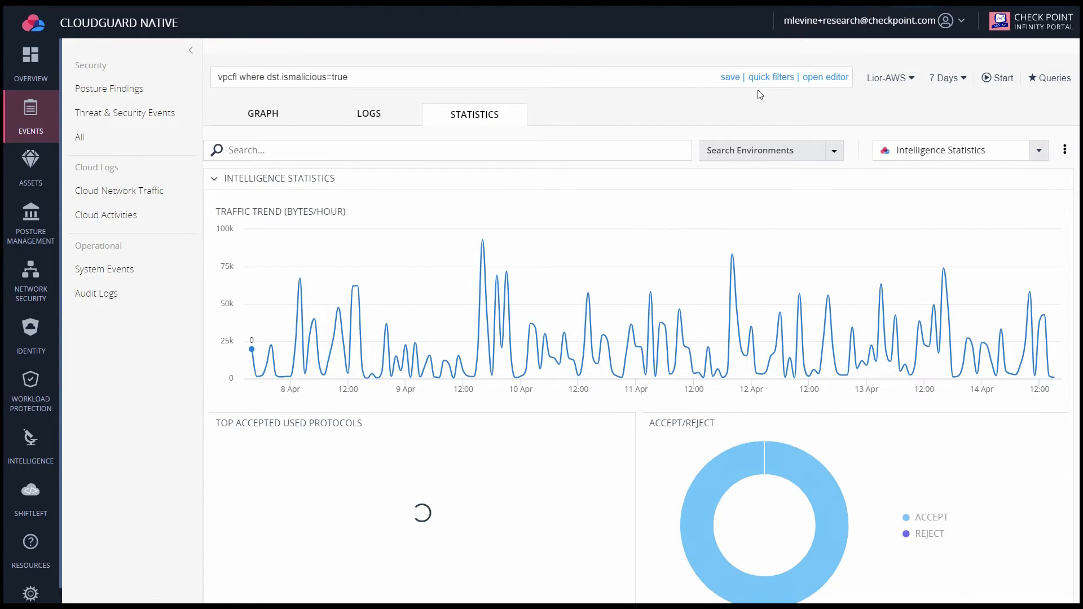
pyautogui.click(944, 78)
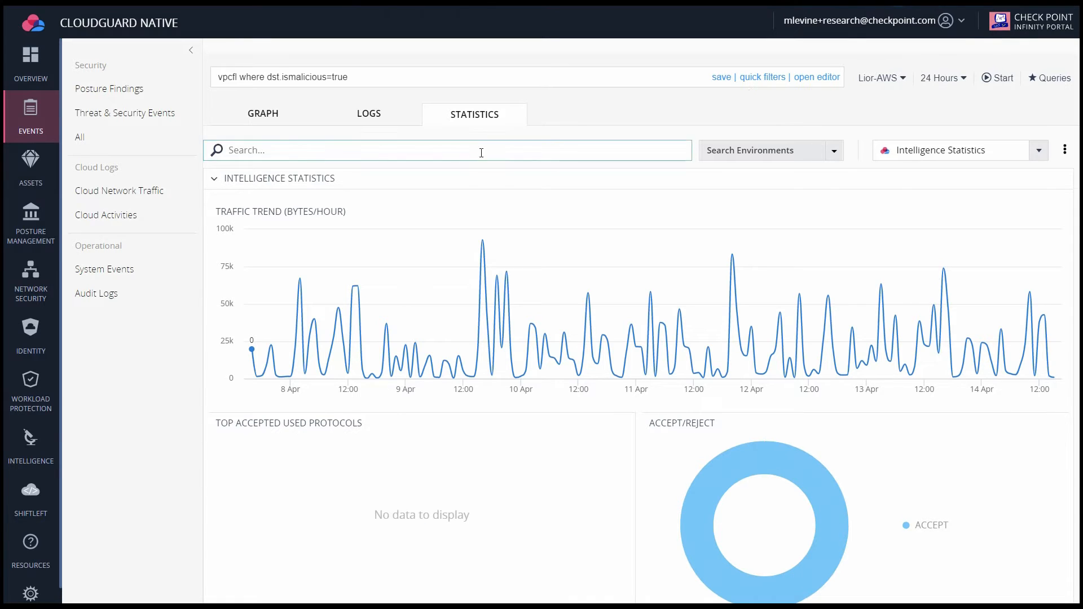
# Browse the Intelligence rulesets down to the MITRE ATT&CK – Defense Evasion card
pyautogui.click(30, 446)
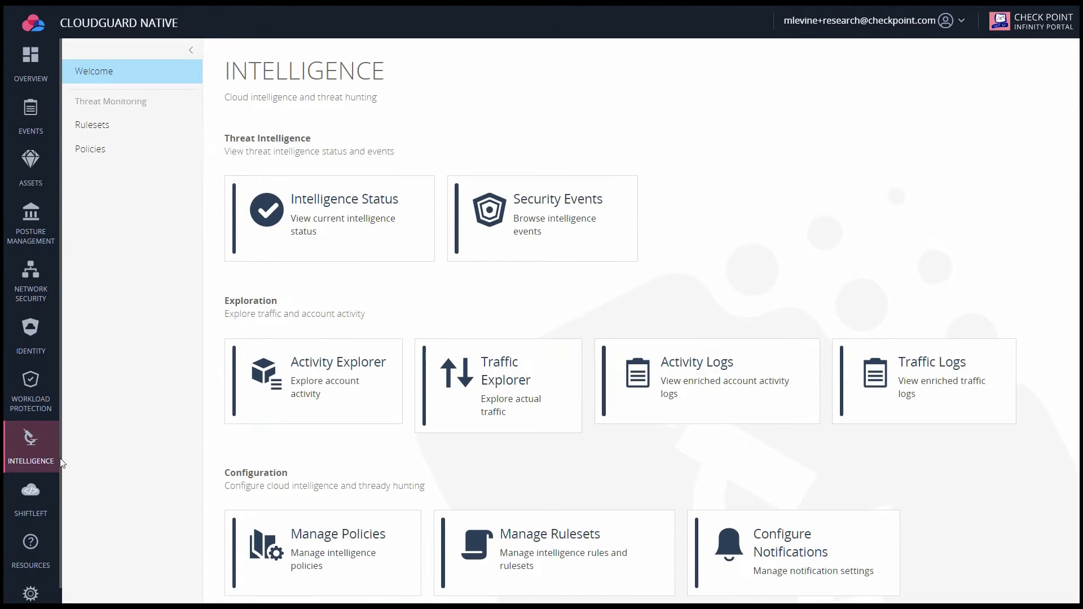
pyautogui.click(91, 124)
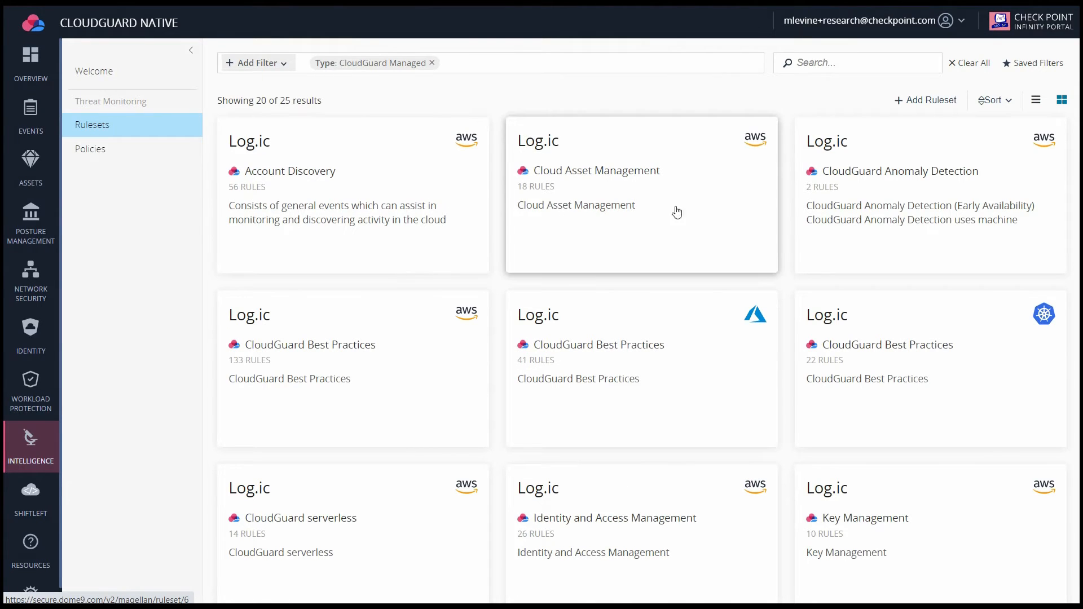
pyautogui.scroll(-3)
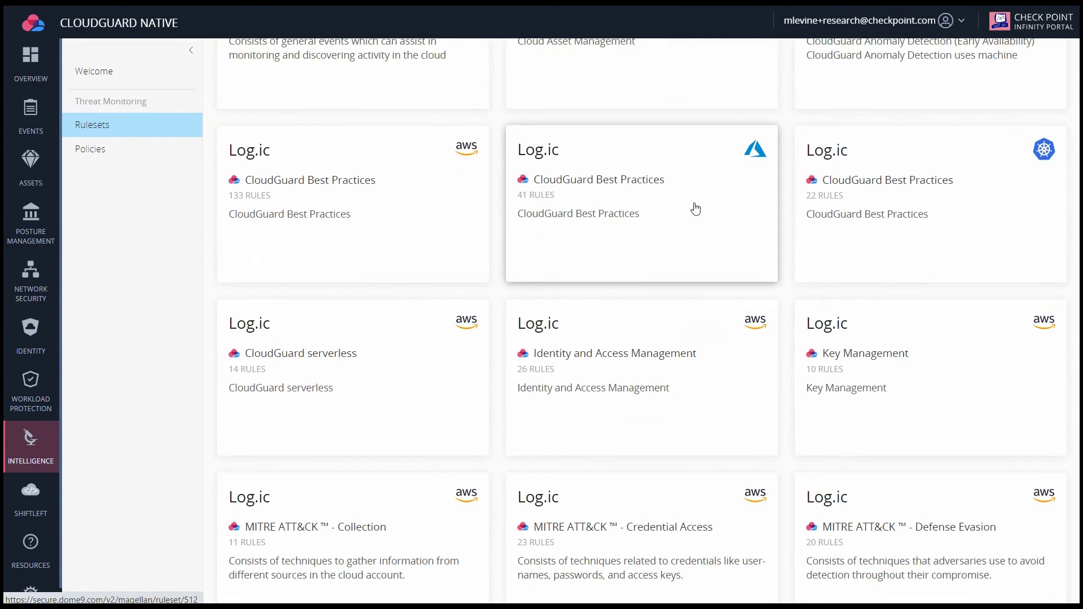
pyautogui.scroll(-3)
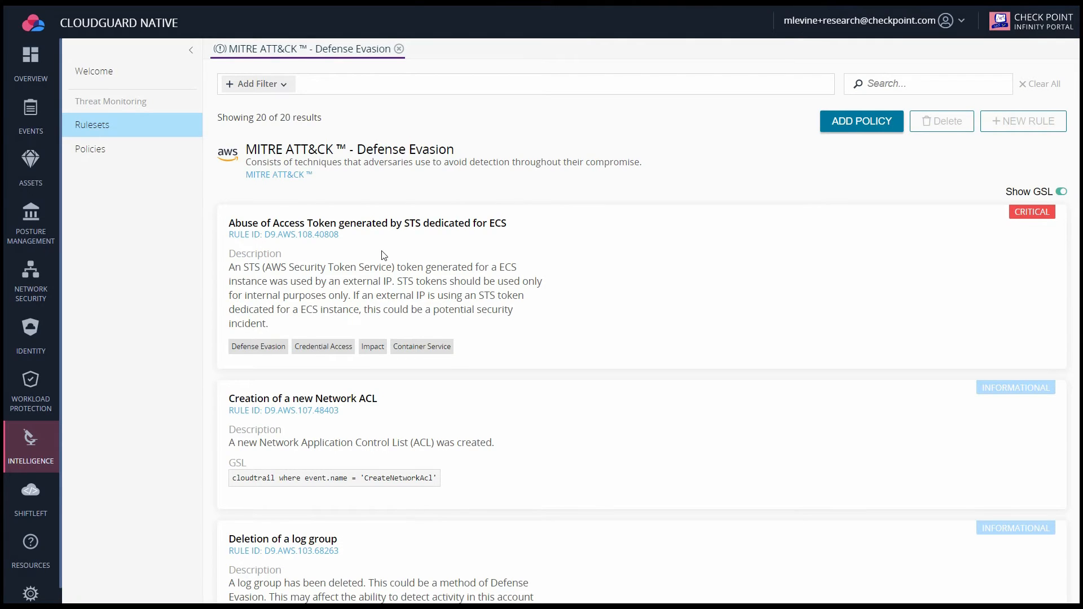
# Start a policy for the ruleset with the CloudGuard-Connect environment selected
pyautogui.scroll(-3)
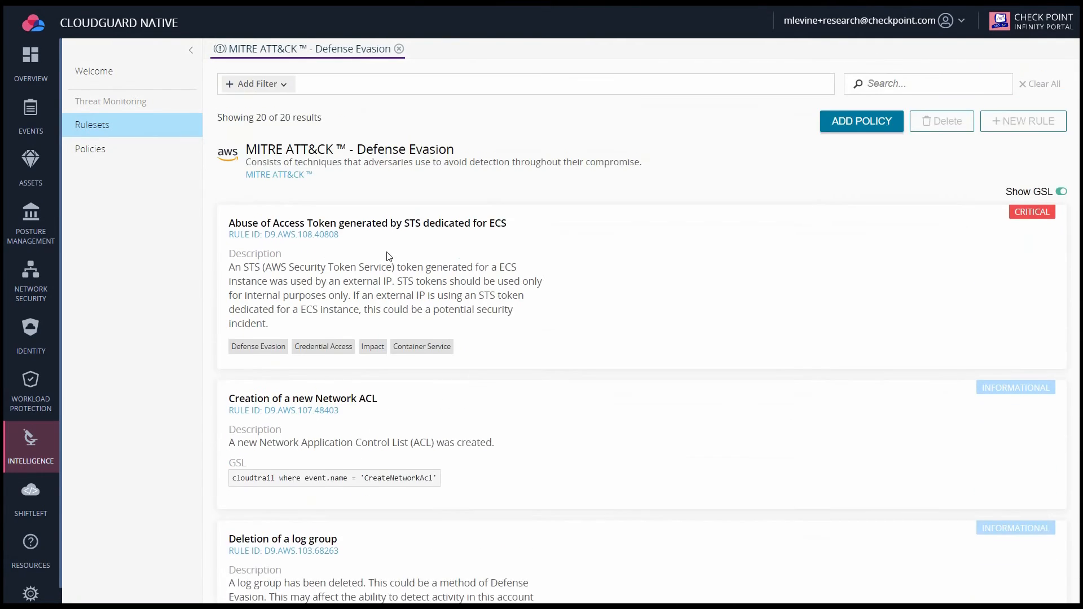
pyautogui.click(860, 121)
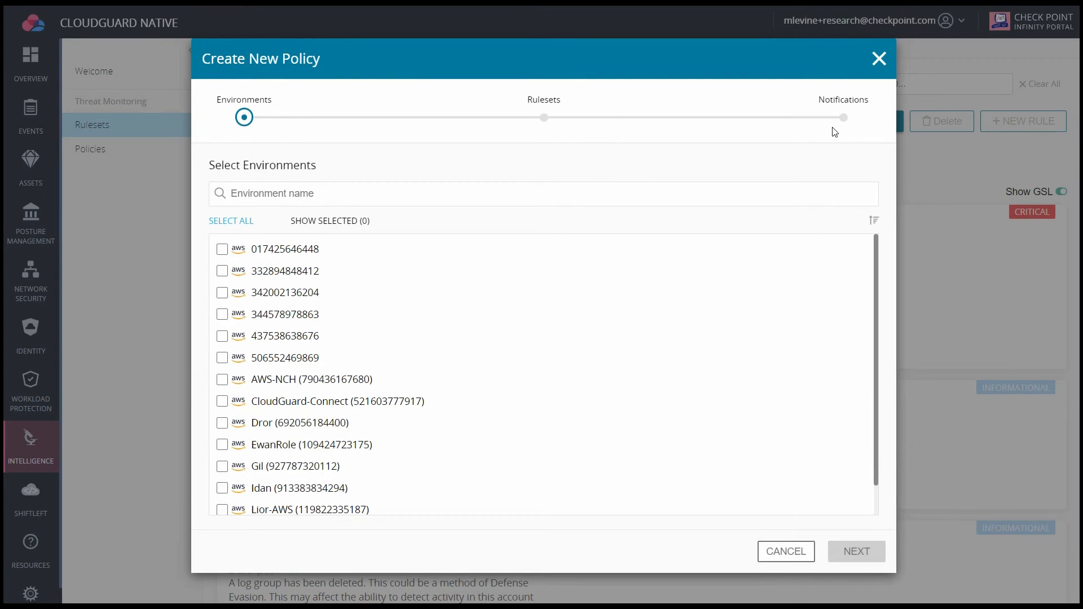
pyautogui.click(223, 401)
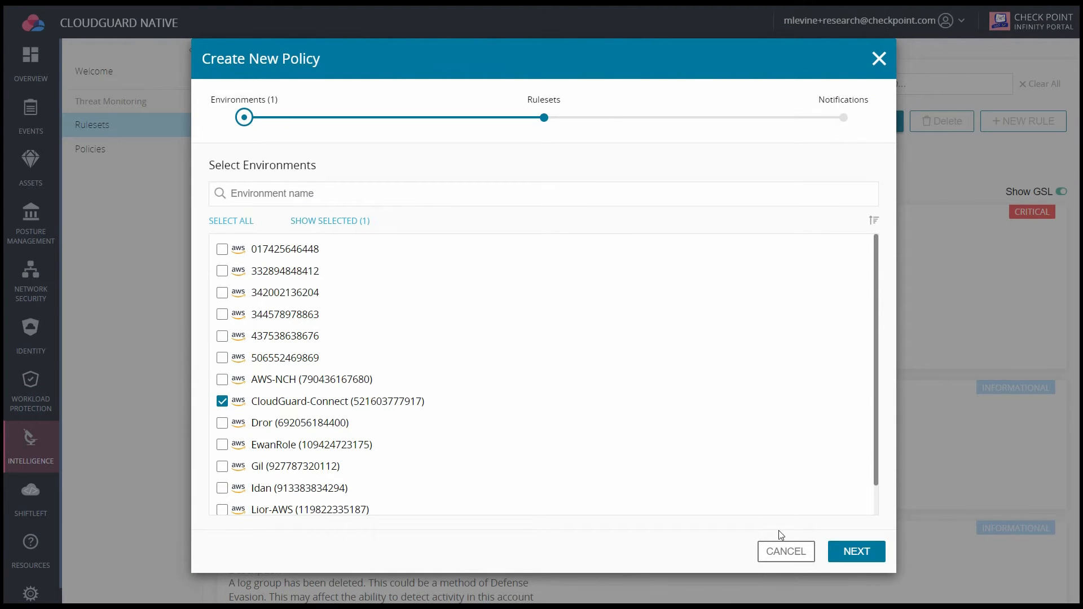
pyautogui.click(855, 552)
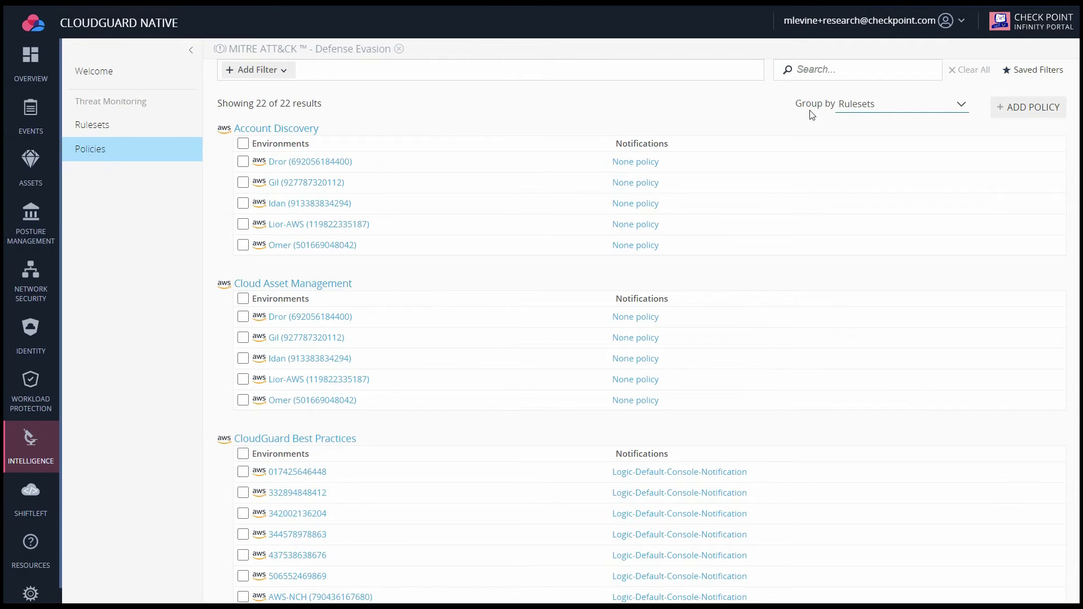
# Group the Policies list by Environments and page through the environments
pyautogui.click(901, 104)
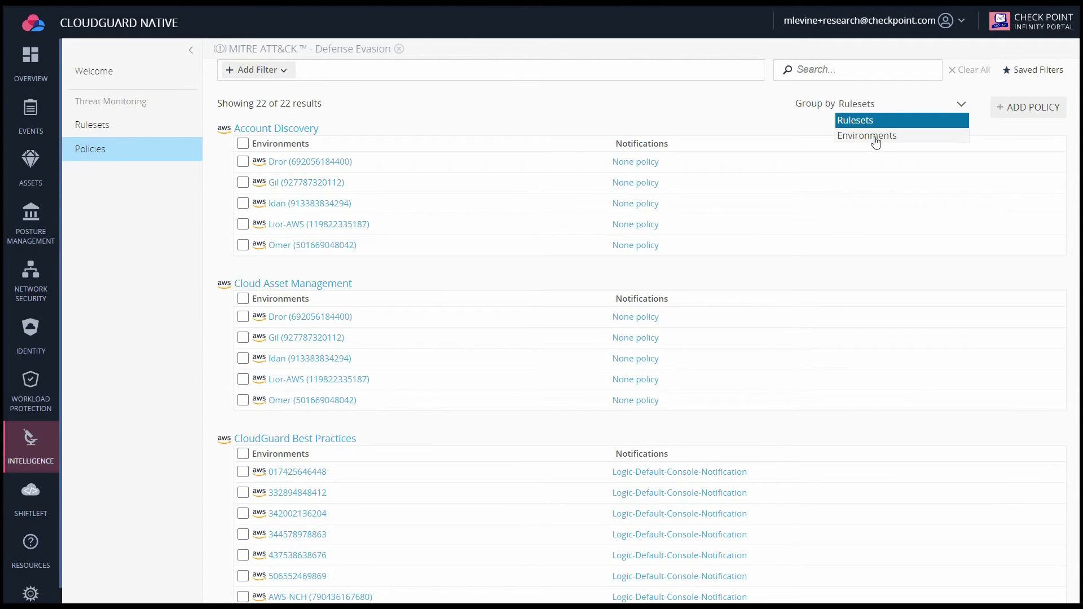
pyautogui.click(866, 134)
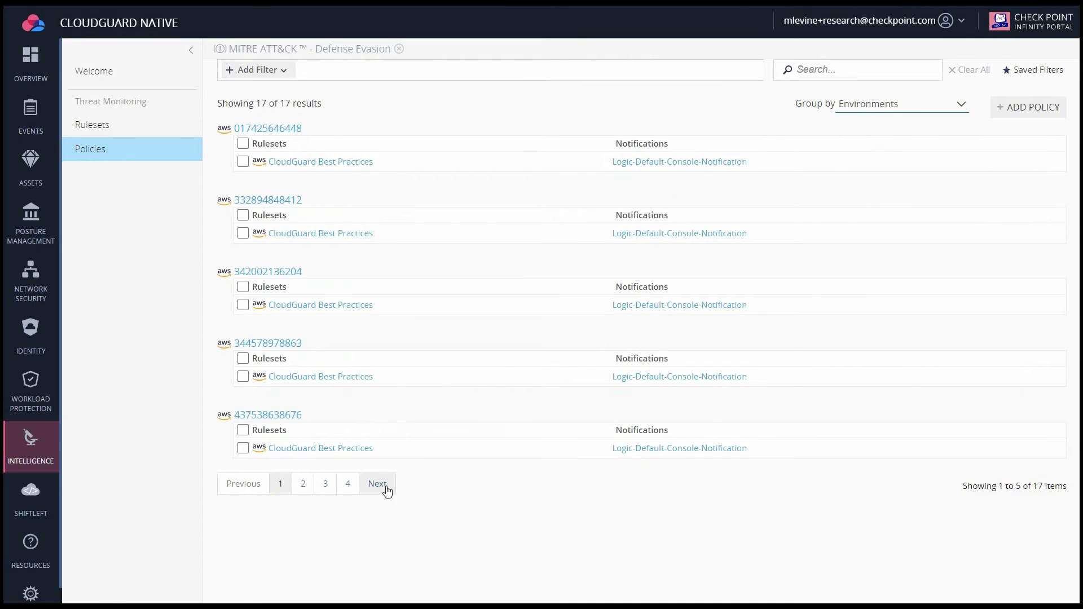
pyautogui.click(376, 482)
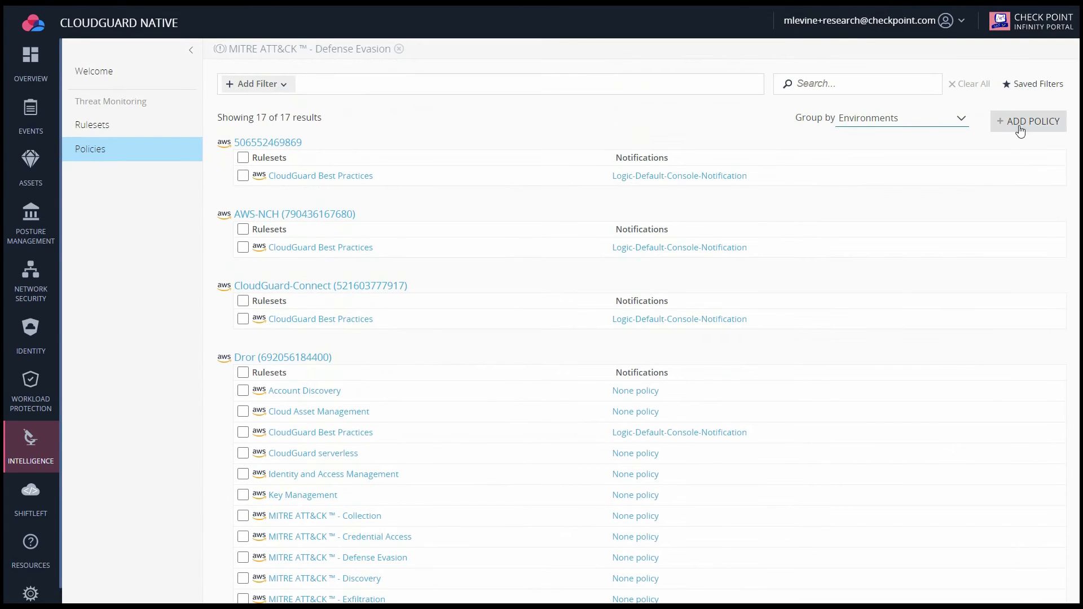
# Create a new Amazon Web Services policy with environments and MITRE rulesets, reaching the Notifications step
pyautogui.click(1028, 120)
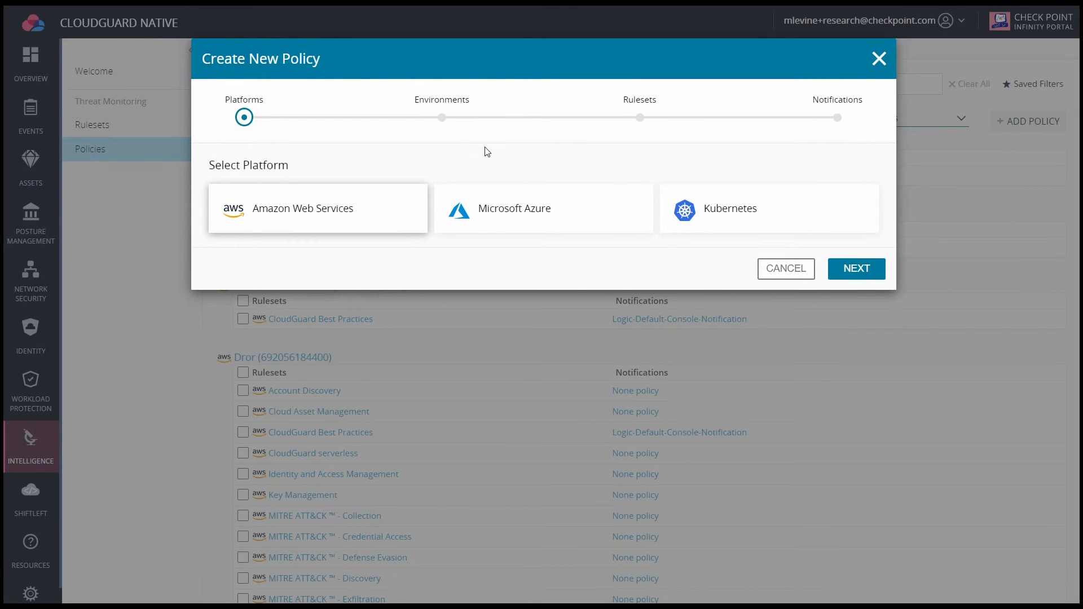
pyautogui.moveTo(382, 192)
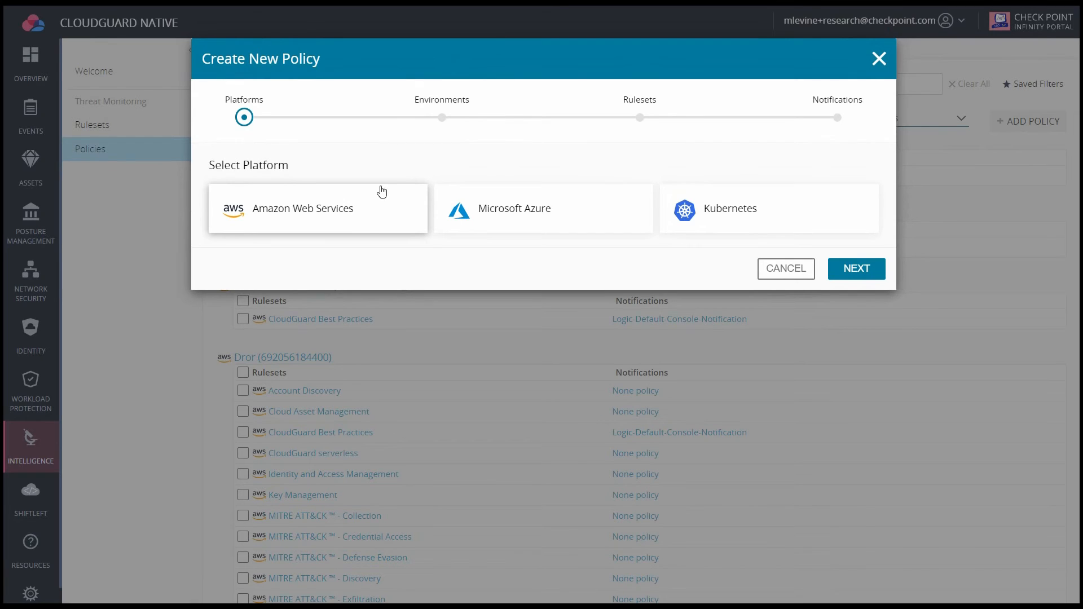
pyautogui.click(855, 268)
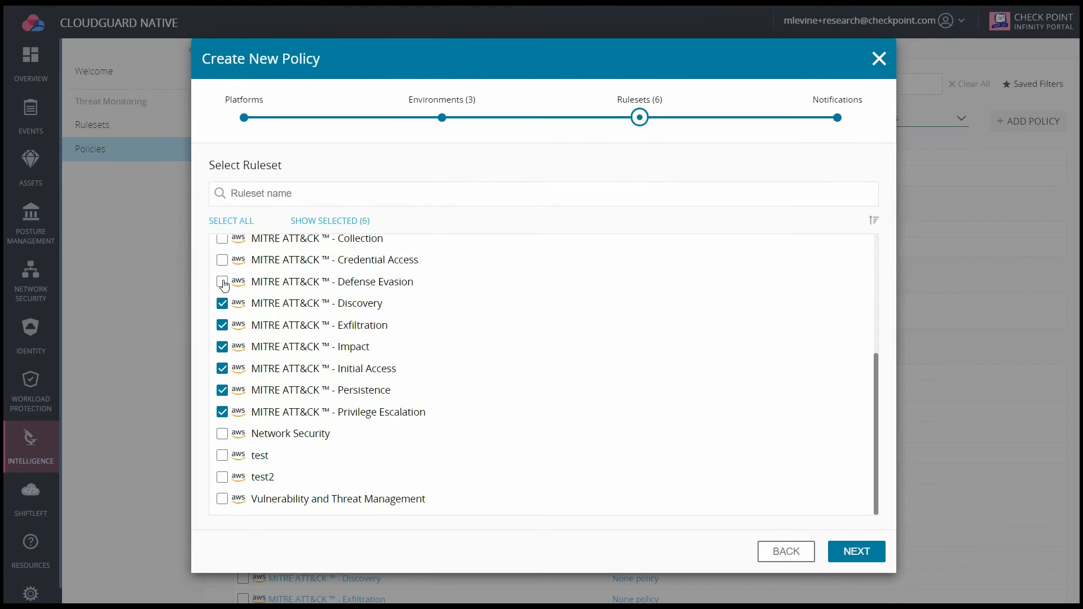
pyautogui.click(856, 552)
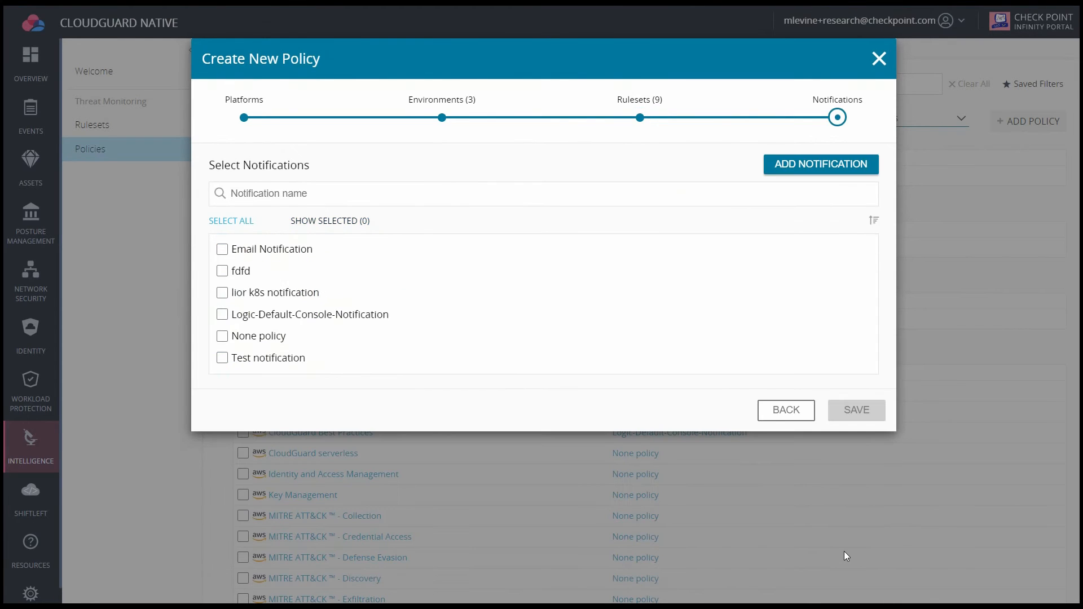
# Add a notification with emailed scheduled reports enabled and review its report frequency choices
pyautogui.click(820, 165)
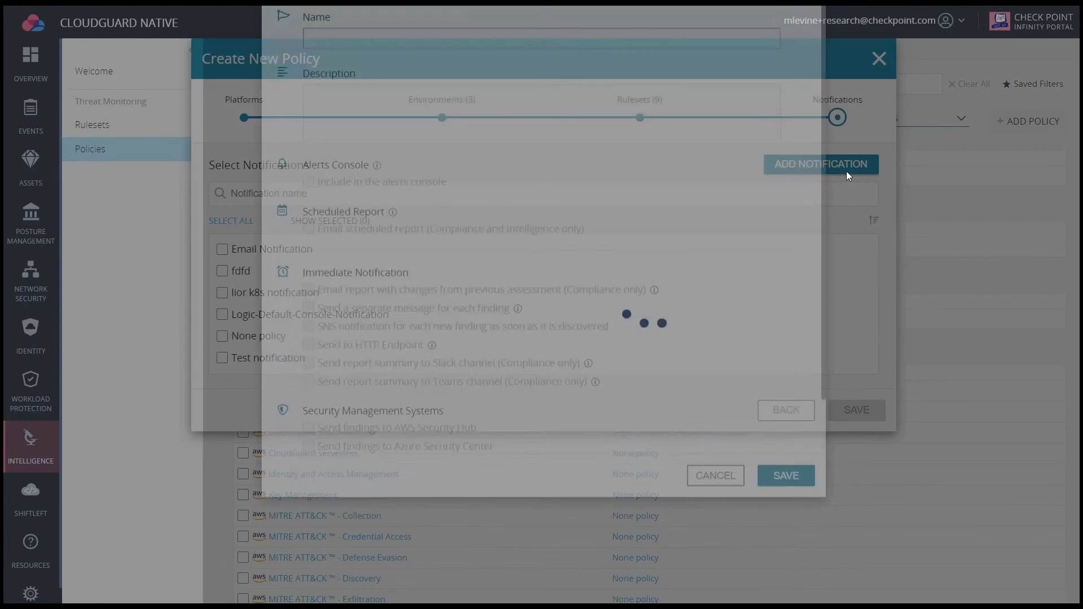
pyautogui.click(820, 164)
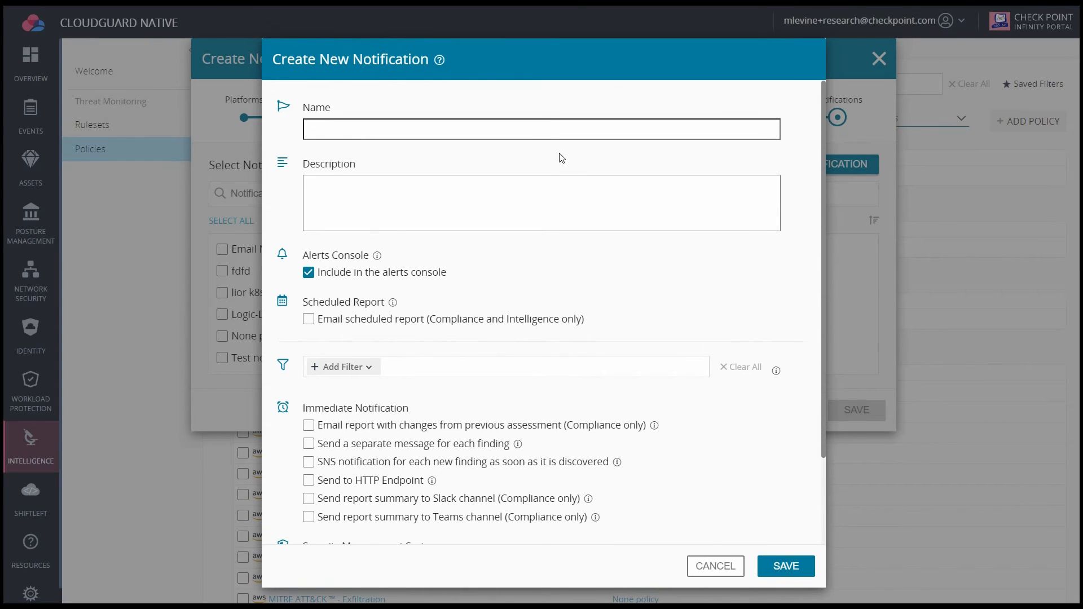
pyautogui.click(309, 318)
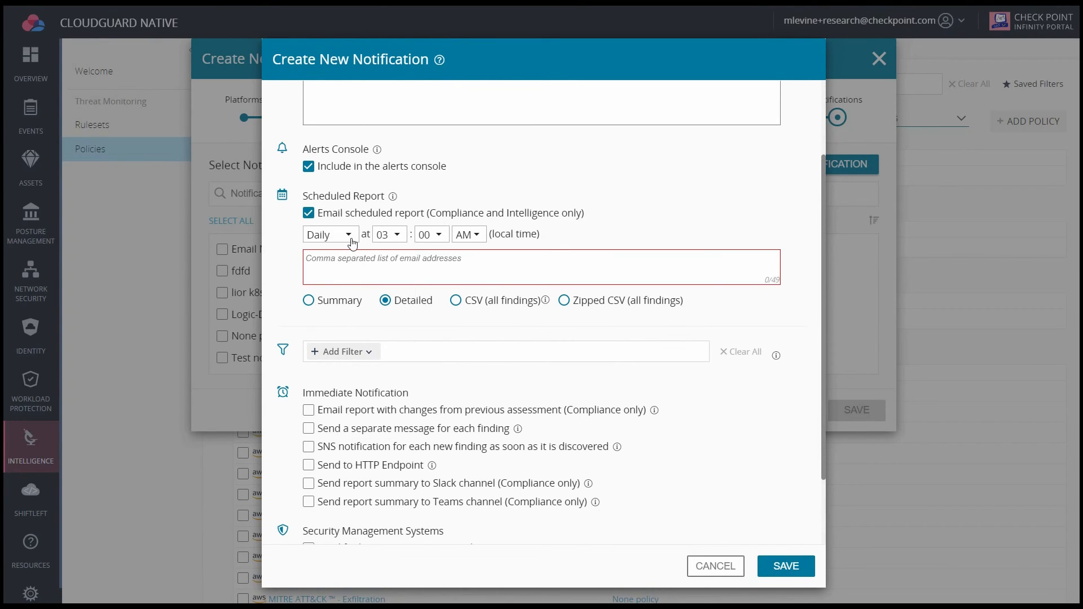
pyautogui.click(327, 234)
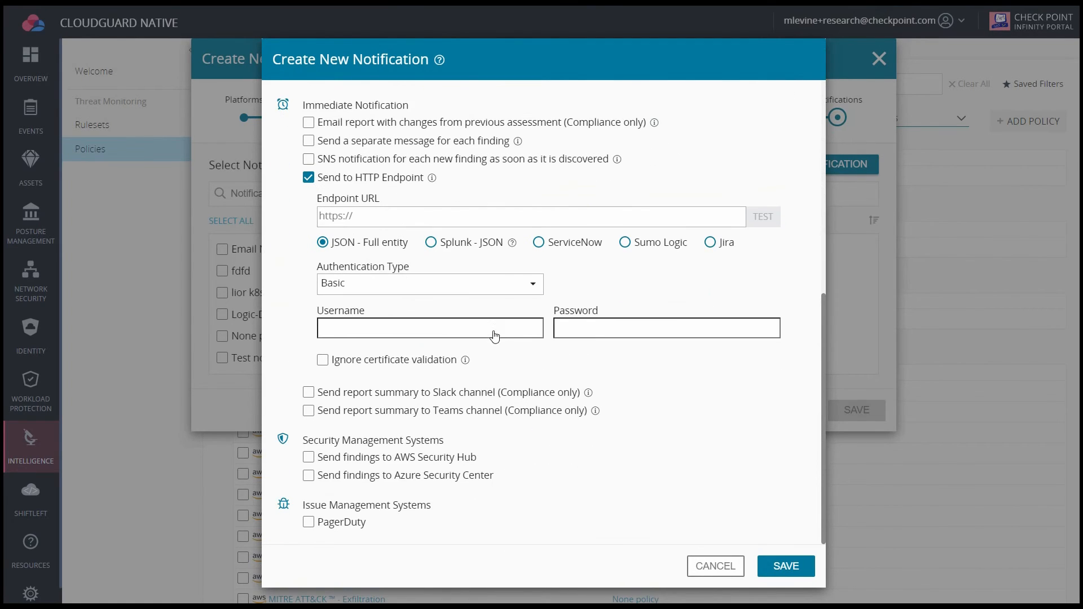
pyautogui.moveTo(574, 246)
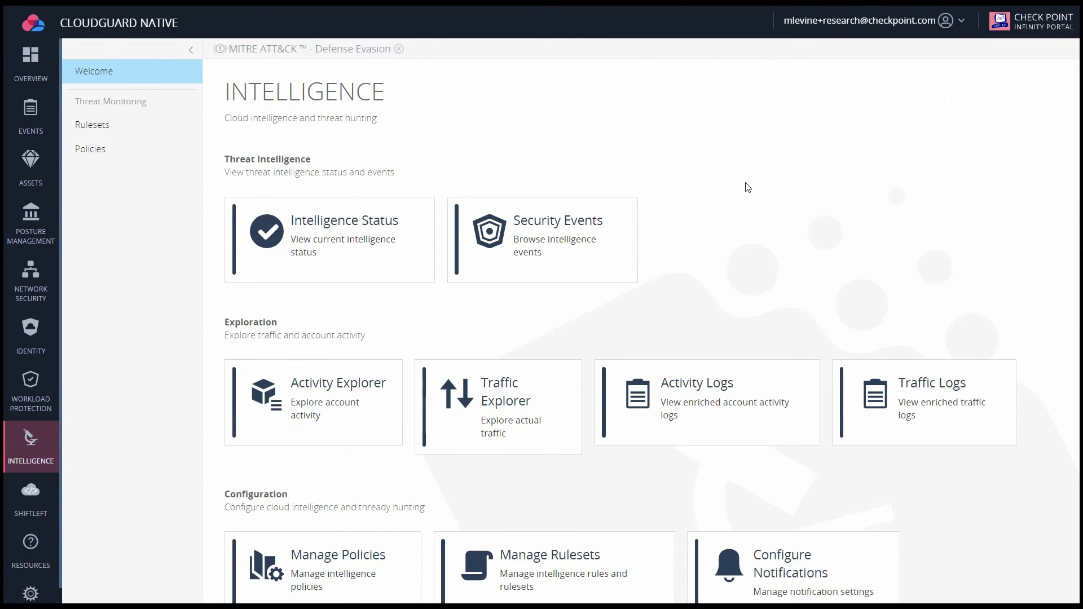
# Locate the high-severity Tor exit node event for Dome9-RDS and investigate it in Traffic Explorer
pyautogui.scroll(-3)
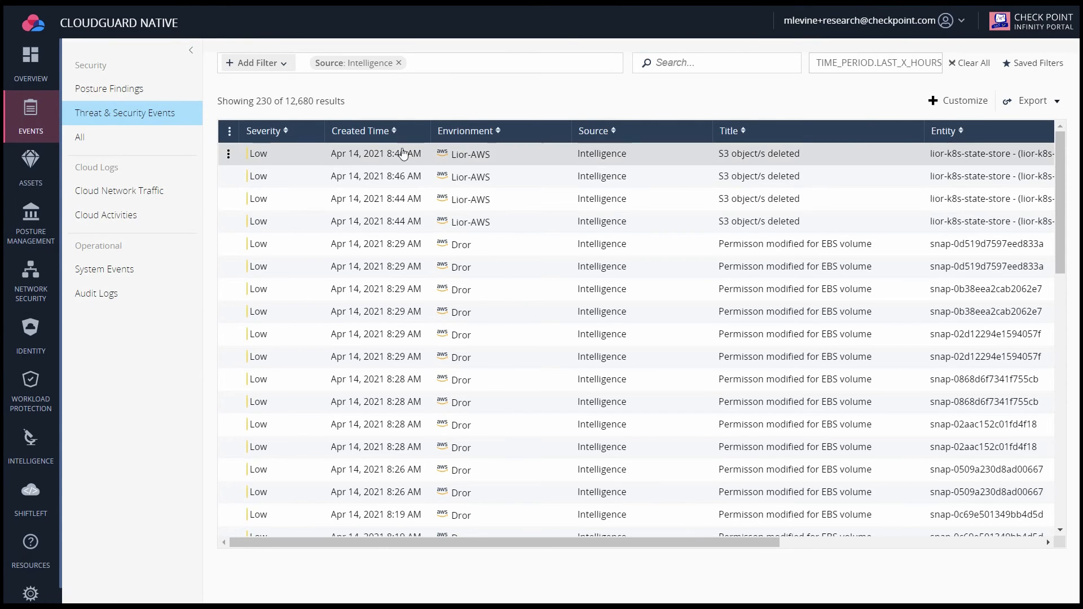
pyautogui.scroll(-3)
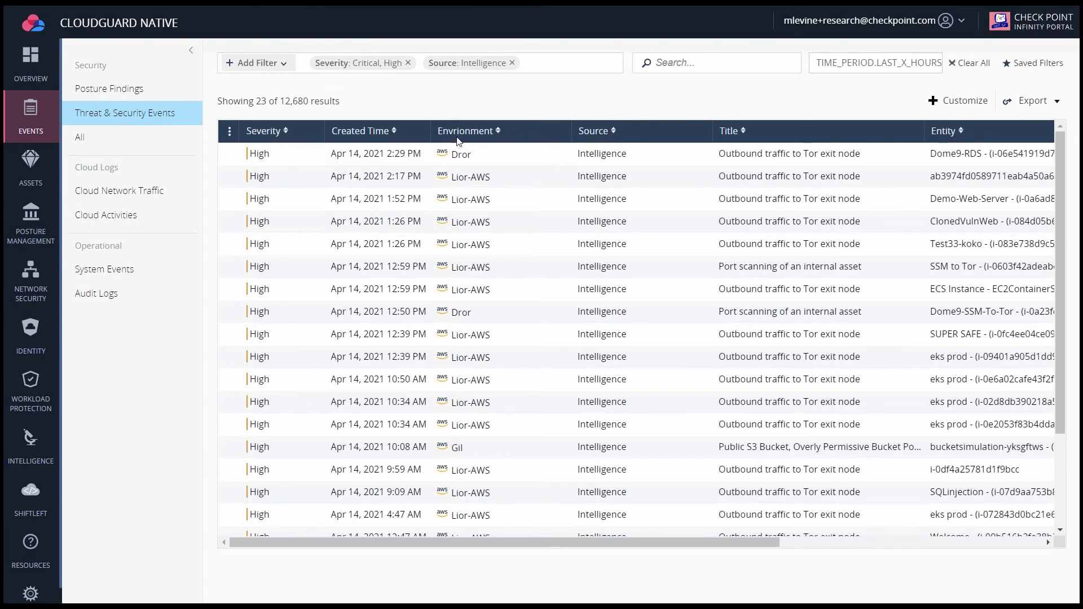
pyautogui.click(459, 153)
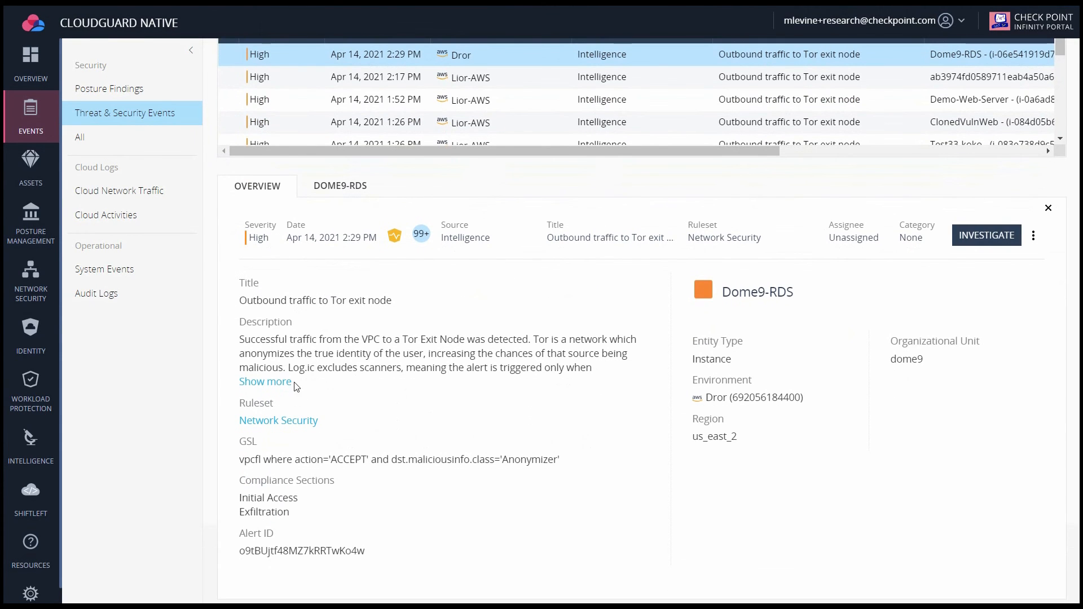
pyautogui.moveTo(986, 235)
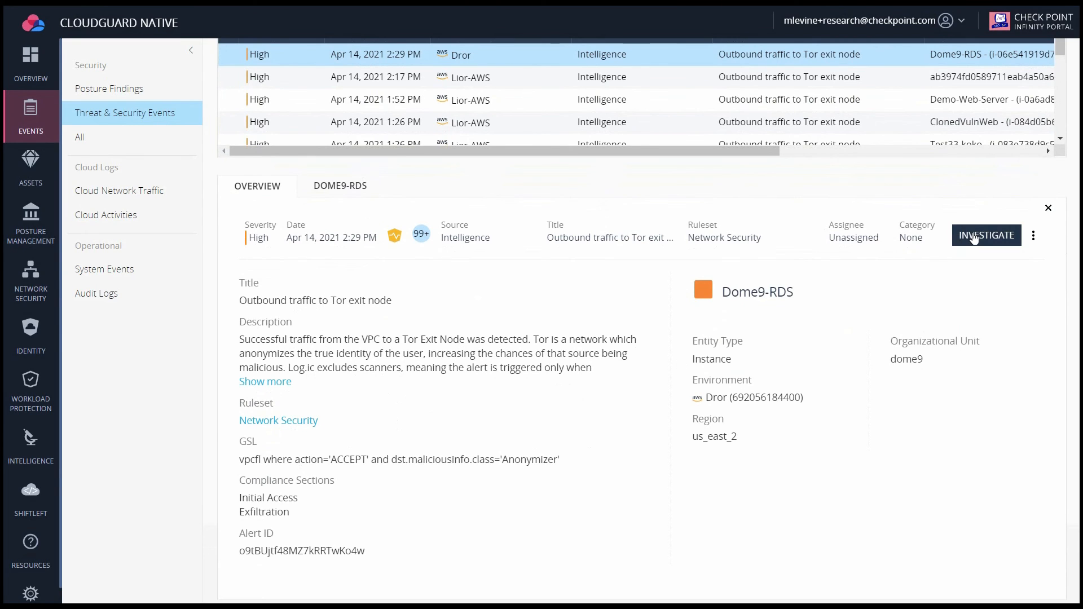
pyautogui.click(986, 235)
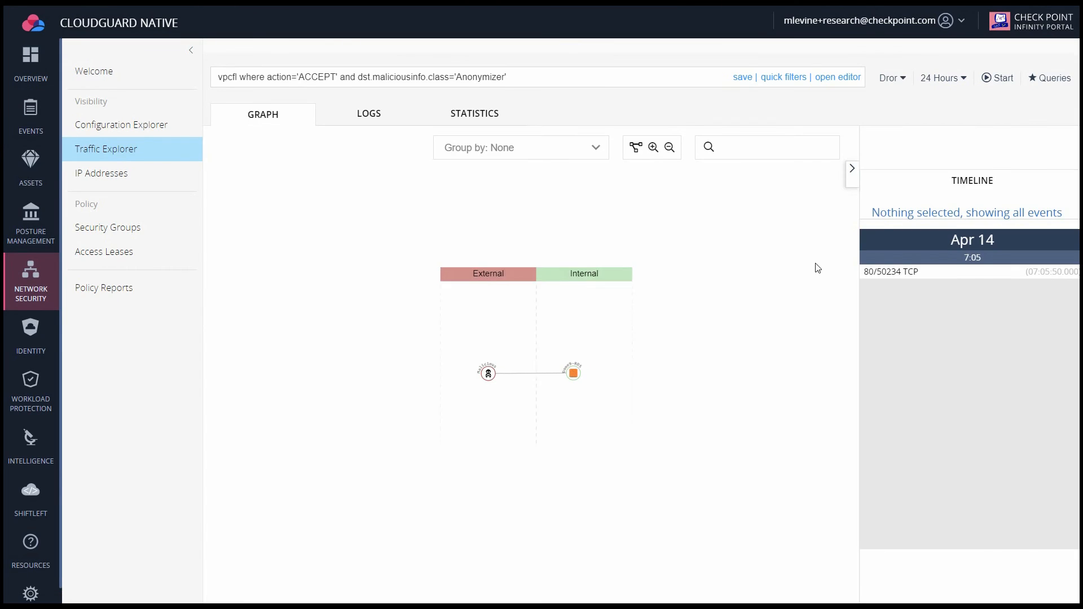
# Examine the Dome9-RDS-to-Malicious connection in the logs, then return to the Intelligence welcome page
pyautogui.click(572, 371)
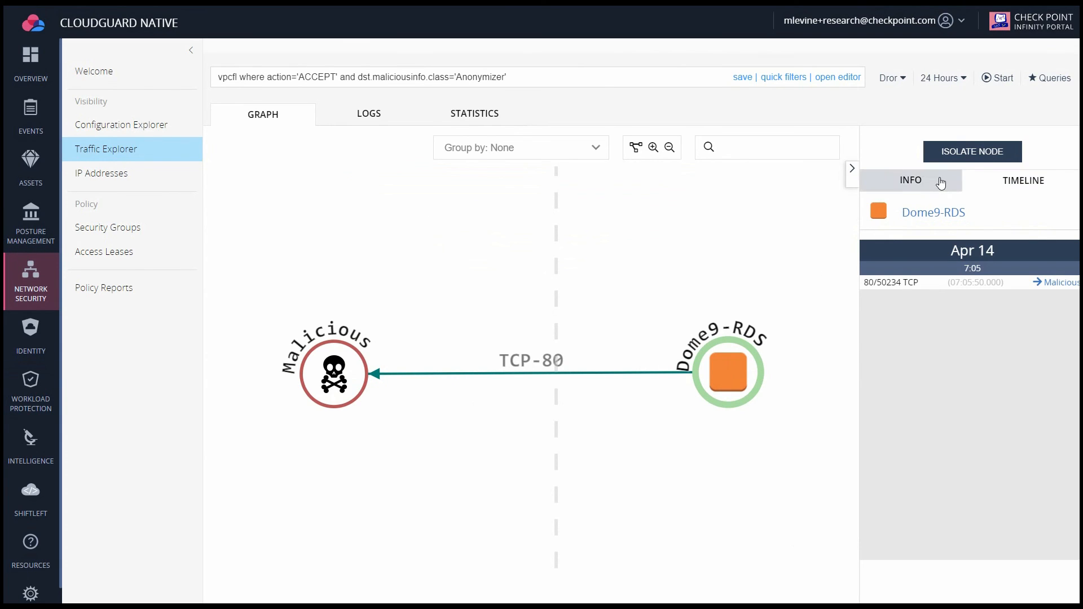
pyautogui.click(31, 118)
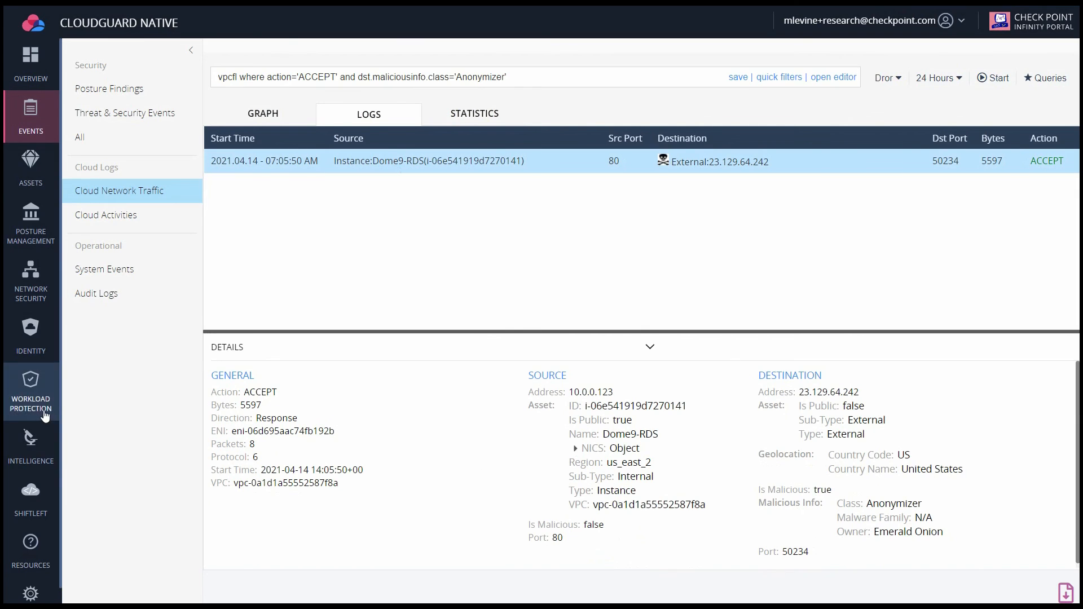
pyautogui.click(30, 445)
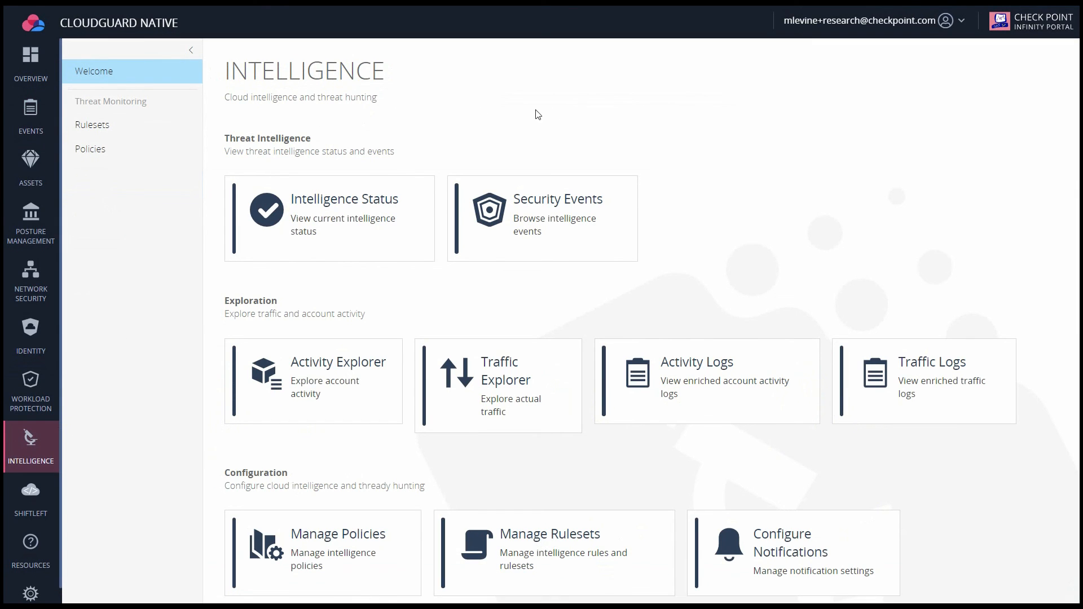